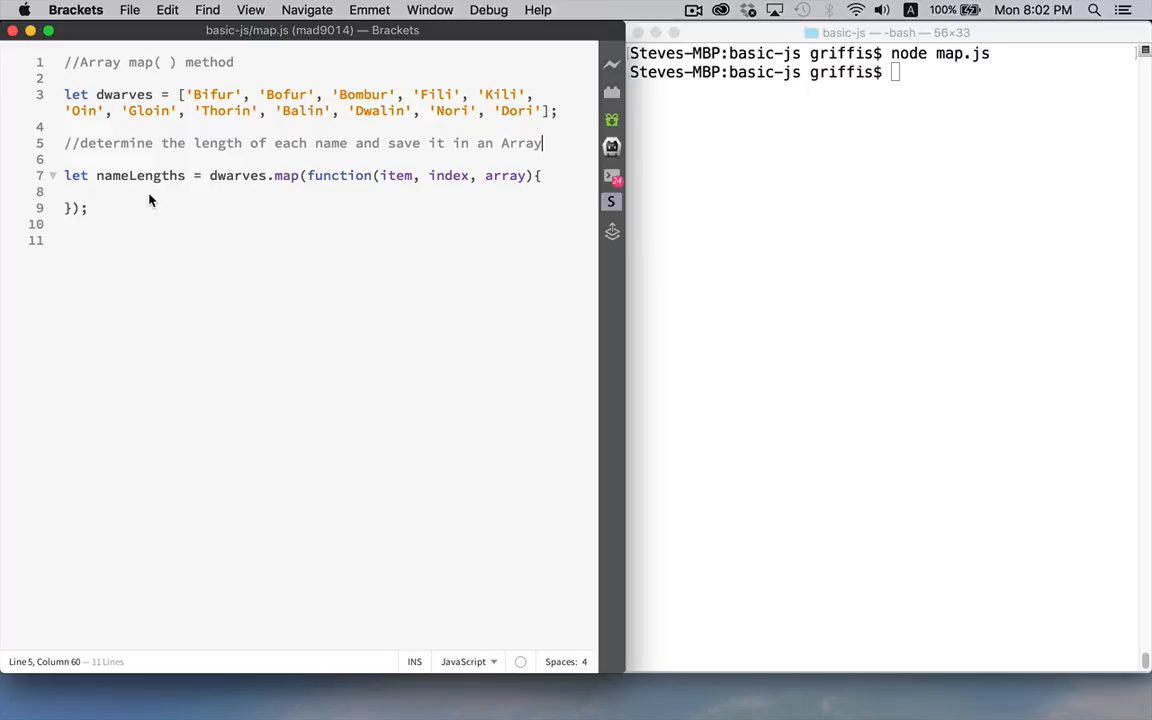
- Edit the map callback body so it reads 'return 12;' for every name
{"action": "left_click", "coordinate": [208, 176]}
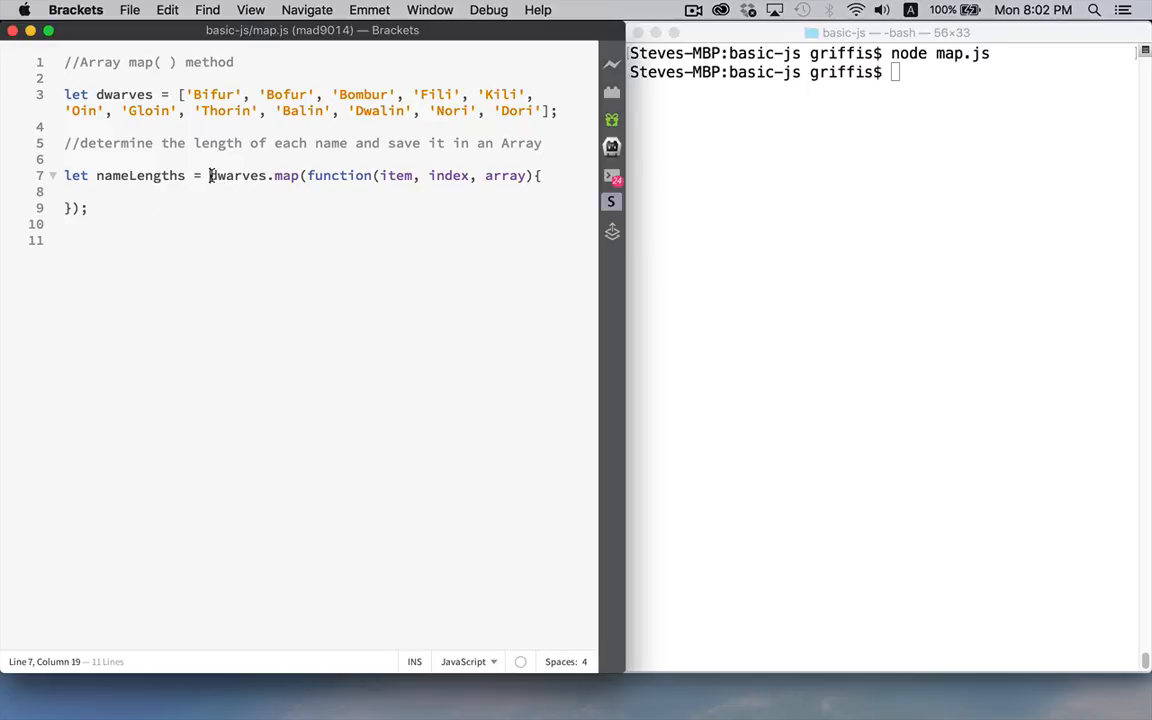
{"action": "left_click_drag", "start_coordinate": [210, 176], "coordinate": [88, 208]}
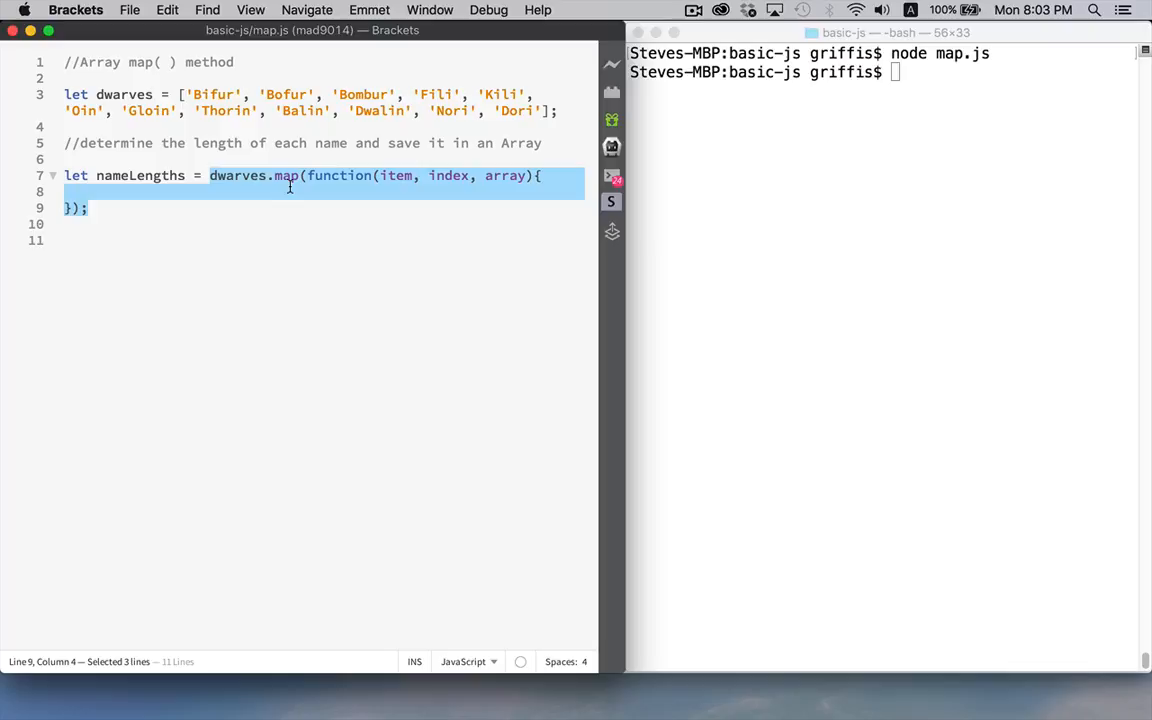
{"action": "mouse_move", "coordinate": [252, 184]}
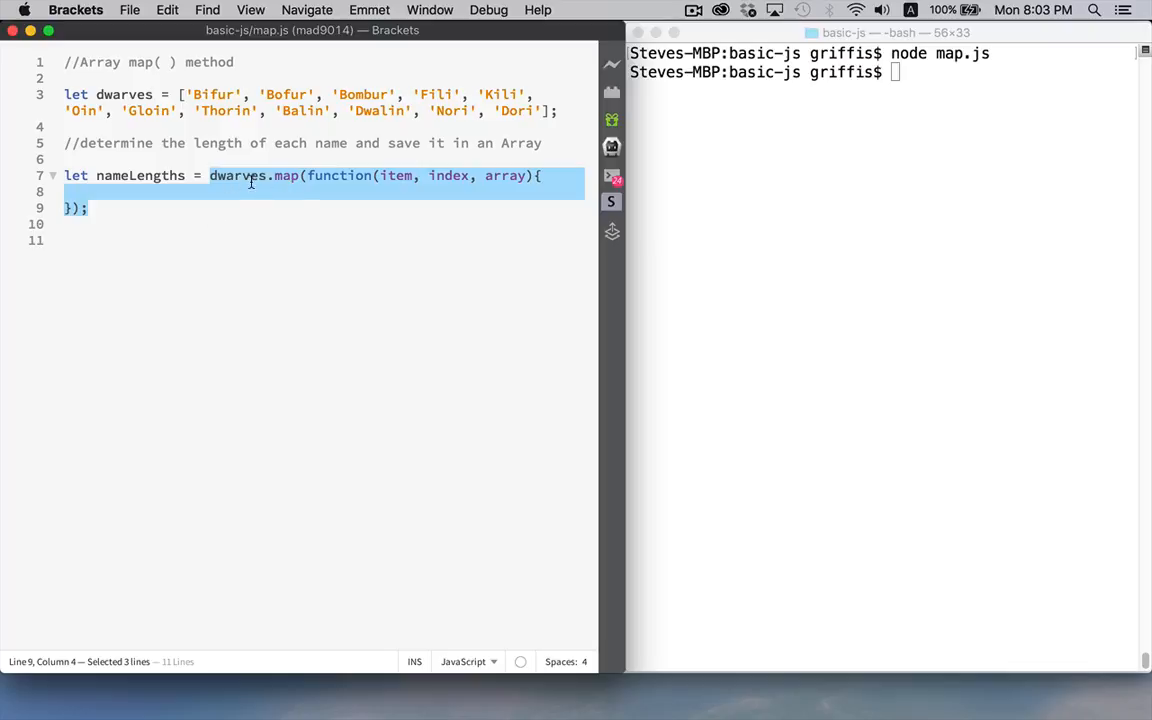
{"action": "double_click", "coordinate": [286, 176]}
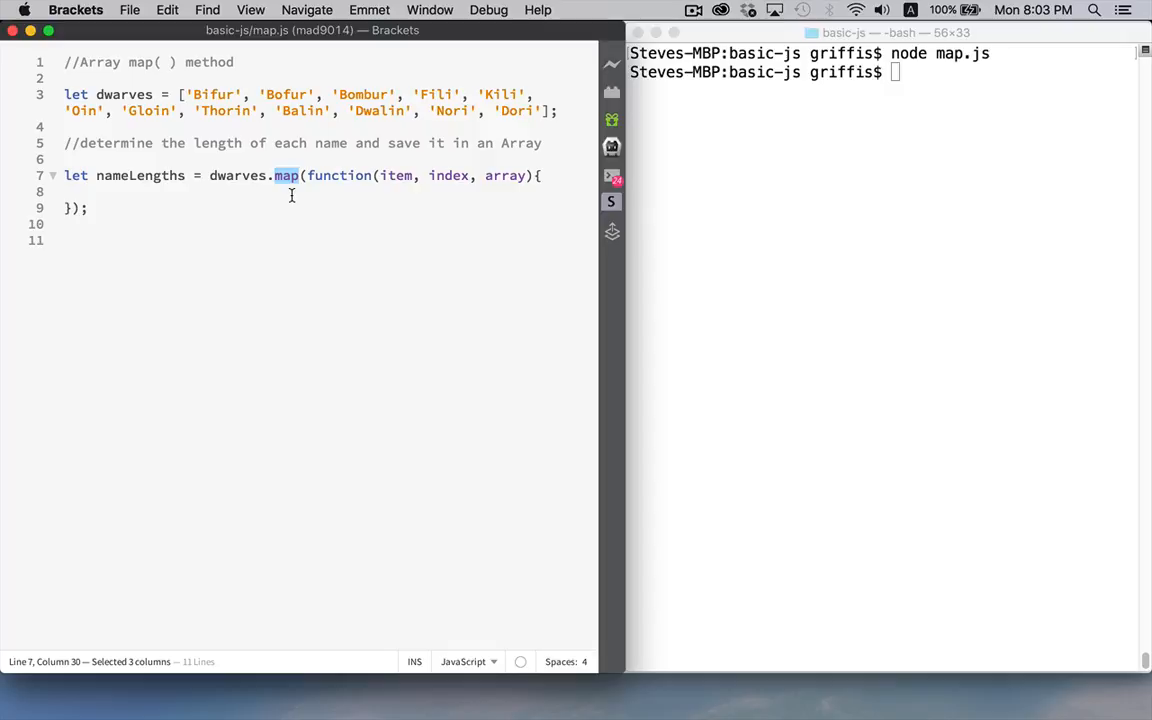
{"action": "double_click", "coordinate": [338, 176]}
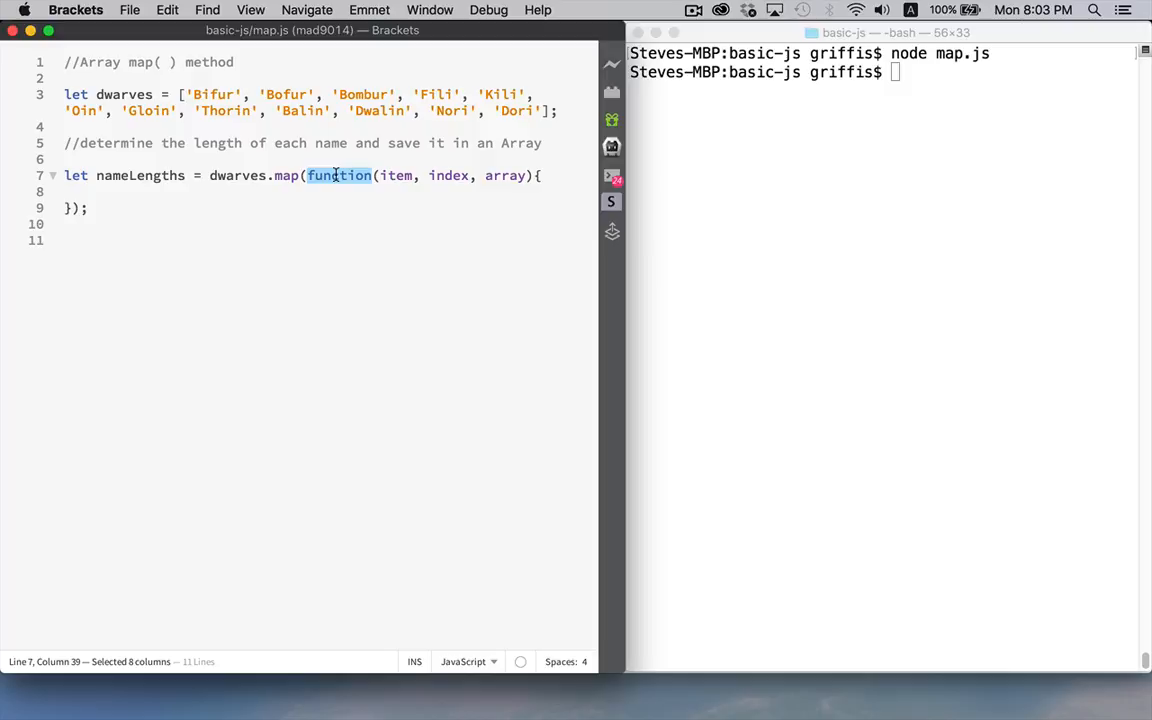
{"action": "mouse_move", "coordinate": [284, 176]}
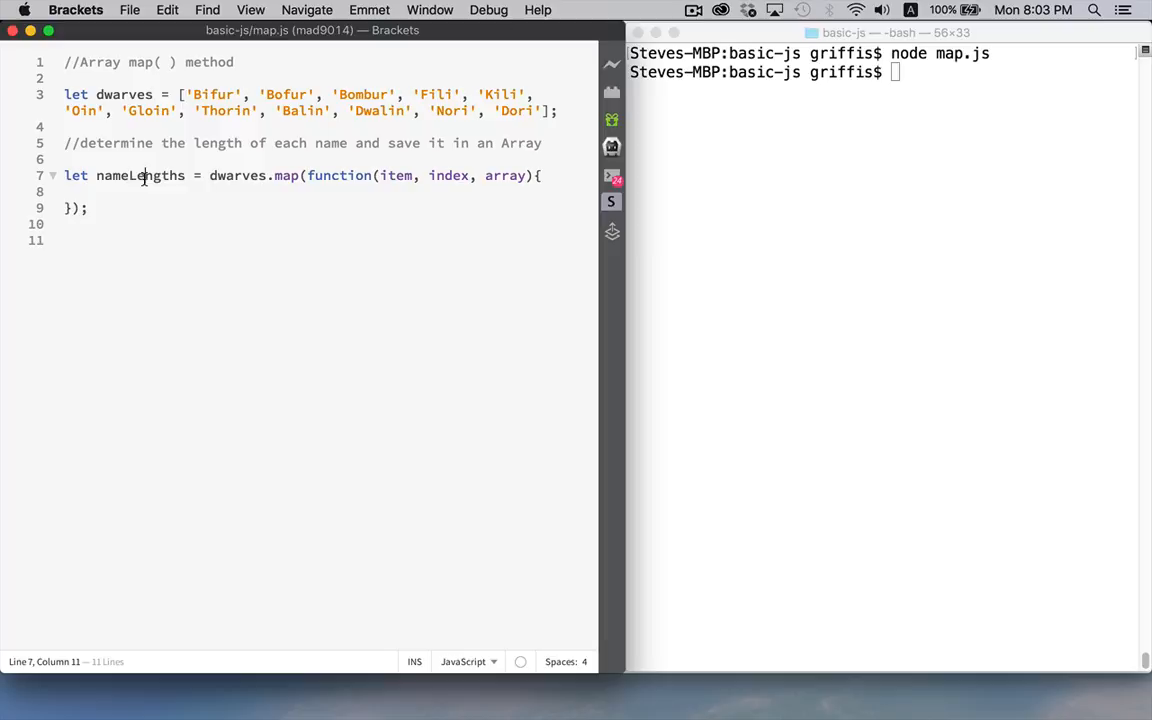
{"action": "double_click", "coordinate": [140, 176]}
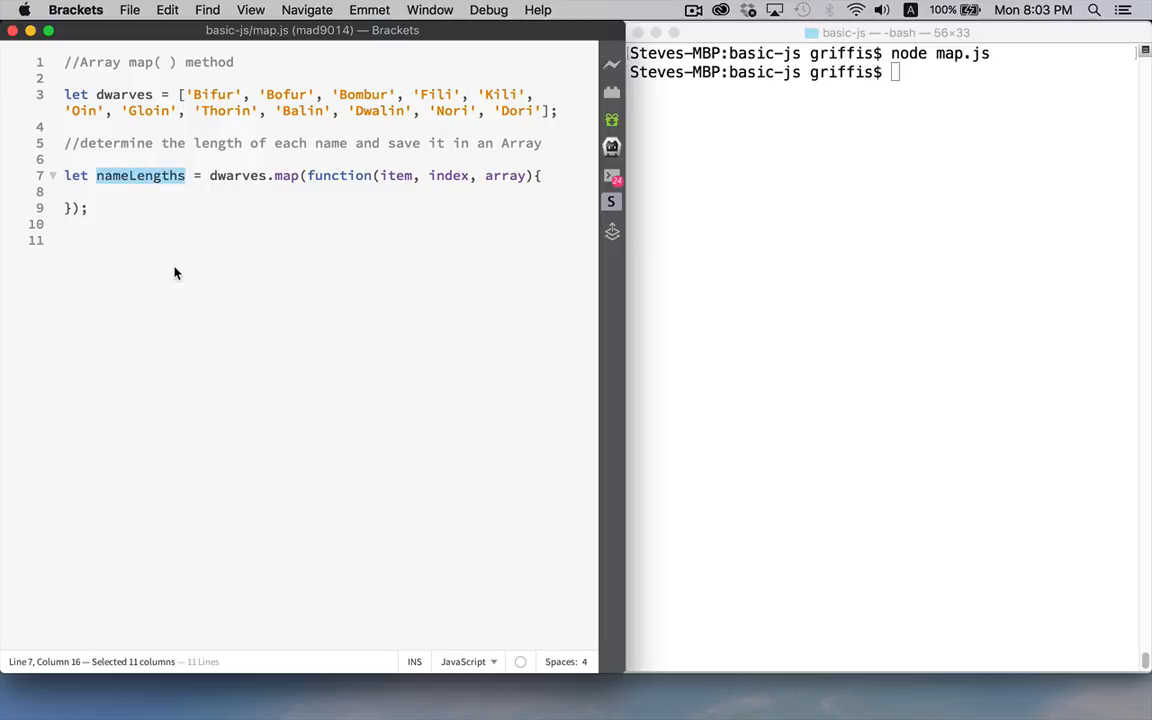
{"action": "mouse_move", "coordinate": [344, 224]}
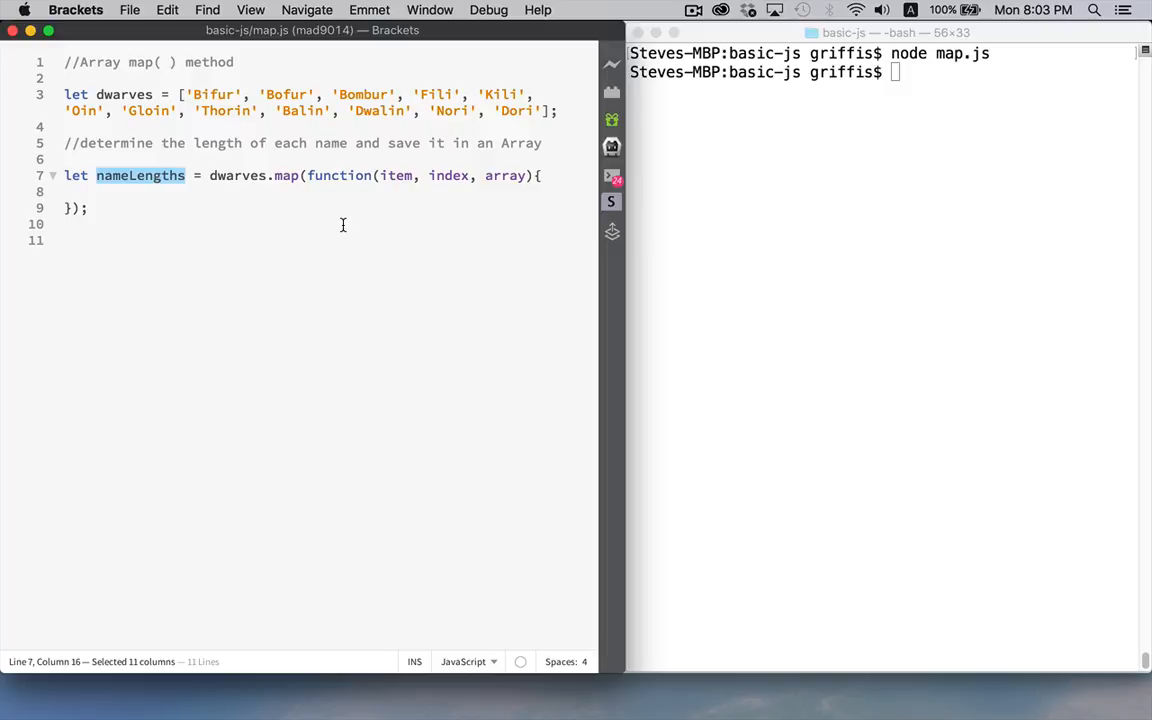
{"action": "mouse_move", "coordinate": [400, 176]}
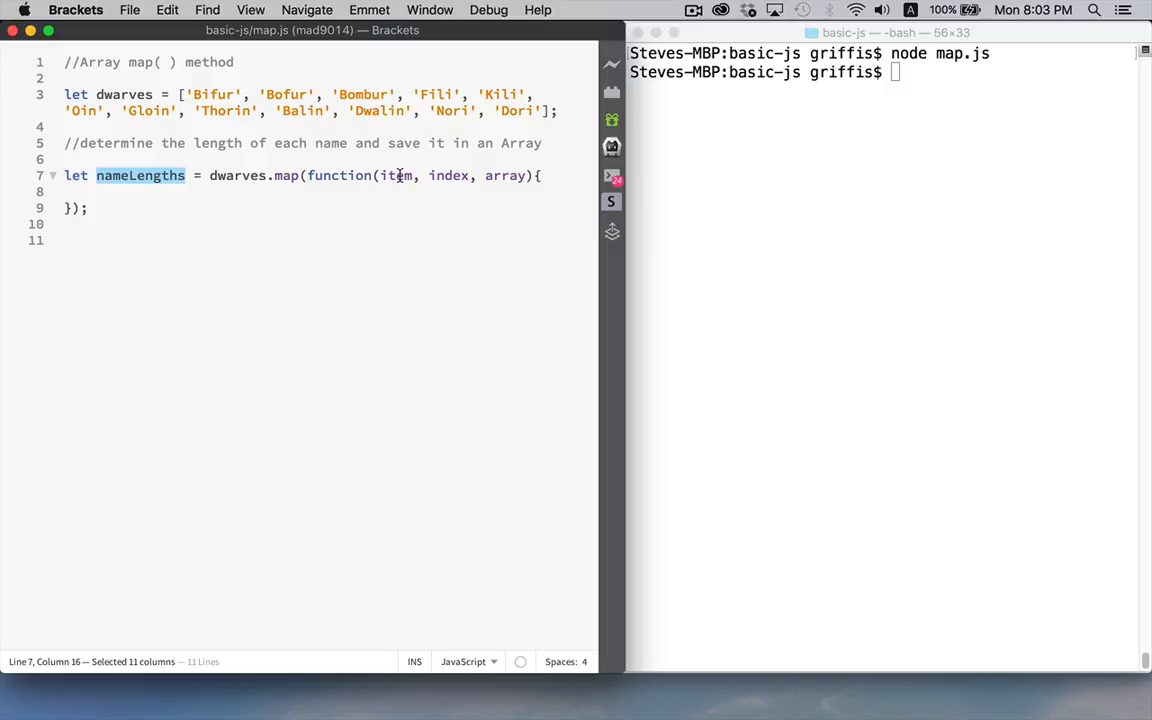
{"action": "mouse_move", "coordinate": [212, 196]}
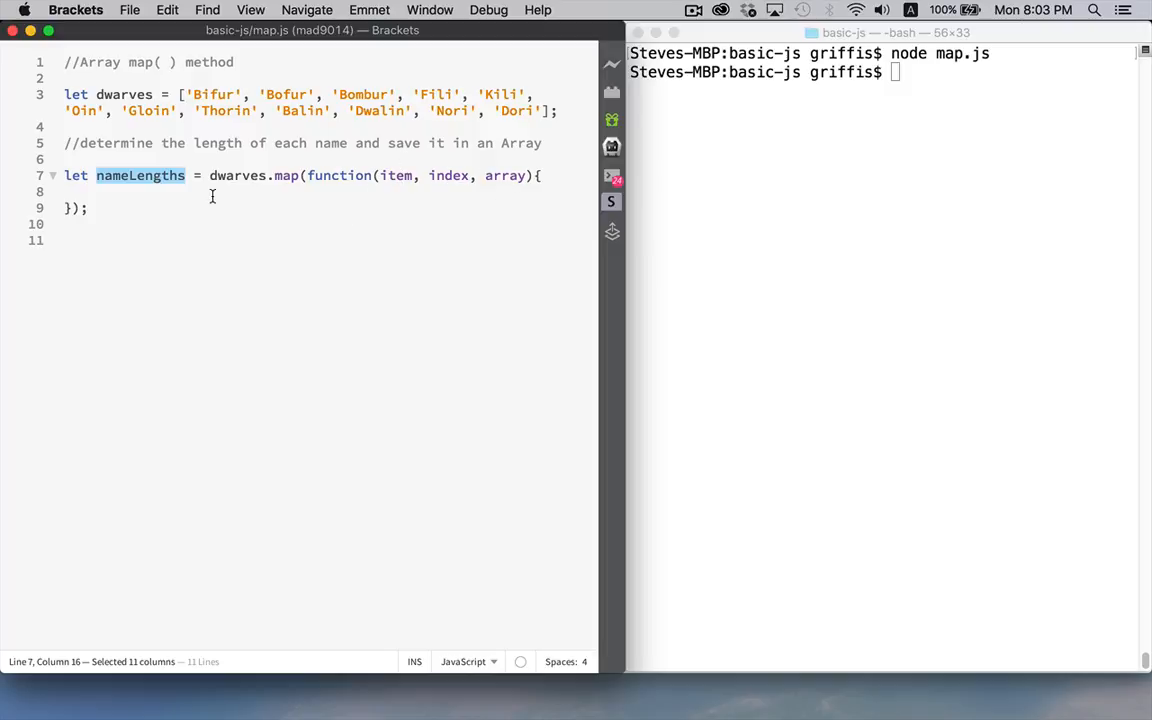
{"action": "mouse_move", "coordinate": [332, 224]}
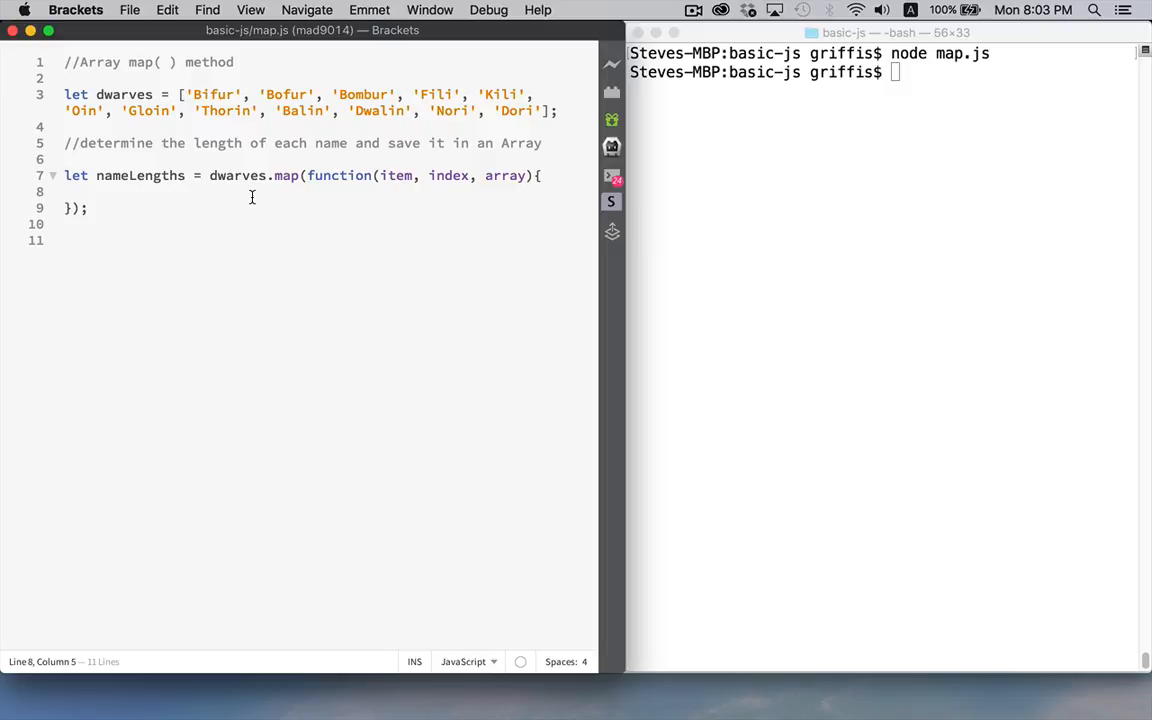
{"action": "type", "text": "return"}
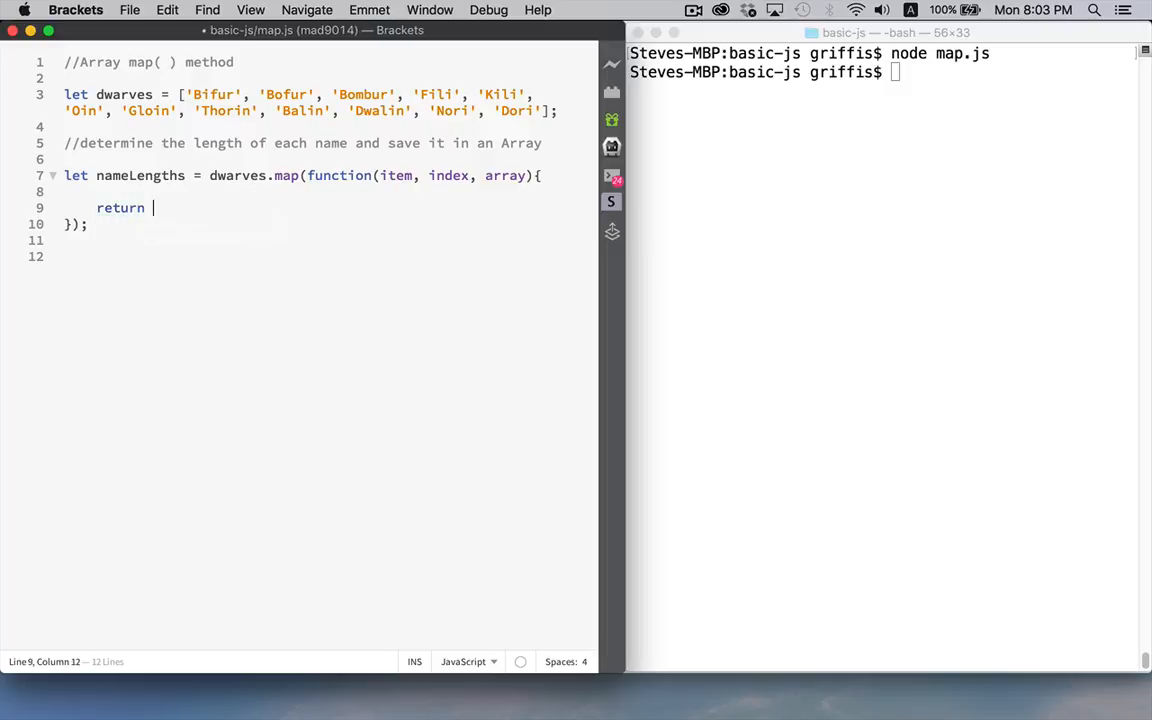
{"action": "mouse_move", "coordinate": [196, 216]}
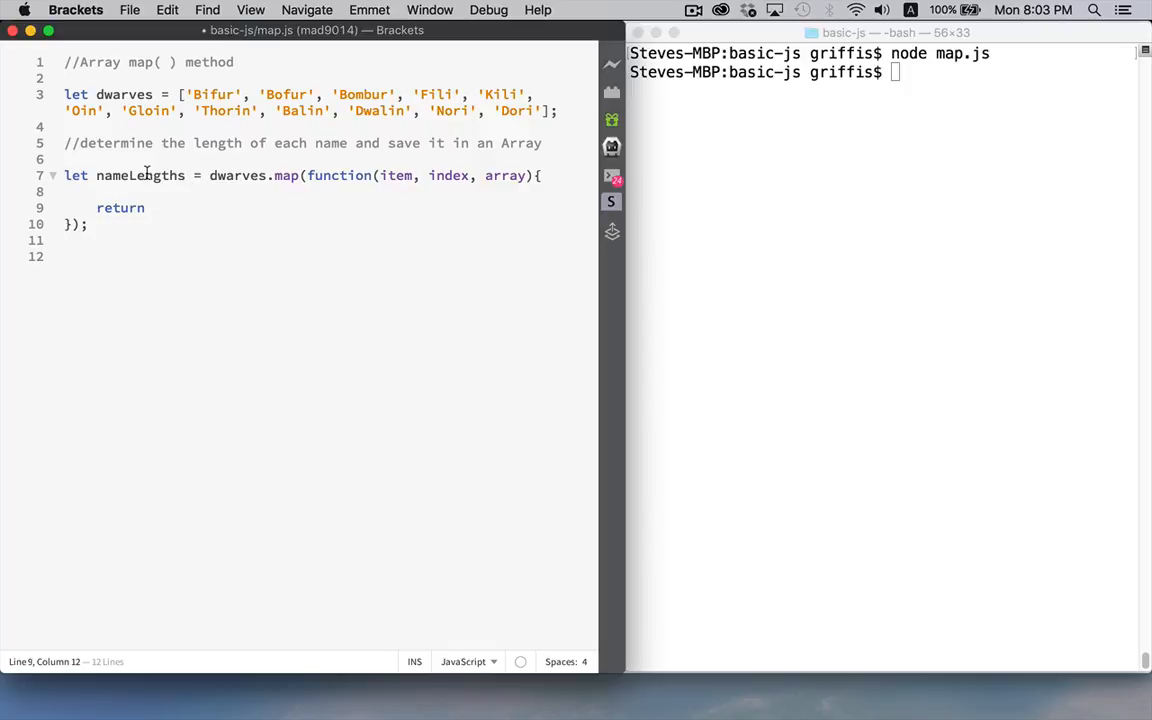
{"action": "double_click", "coordinate": [140, 176]}
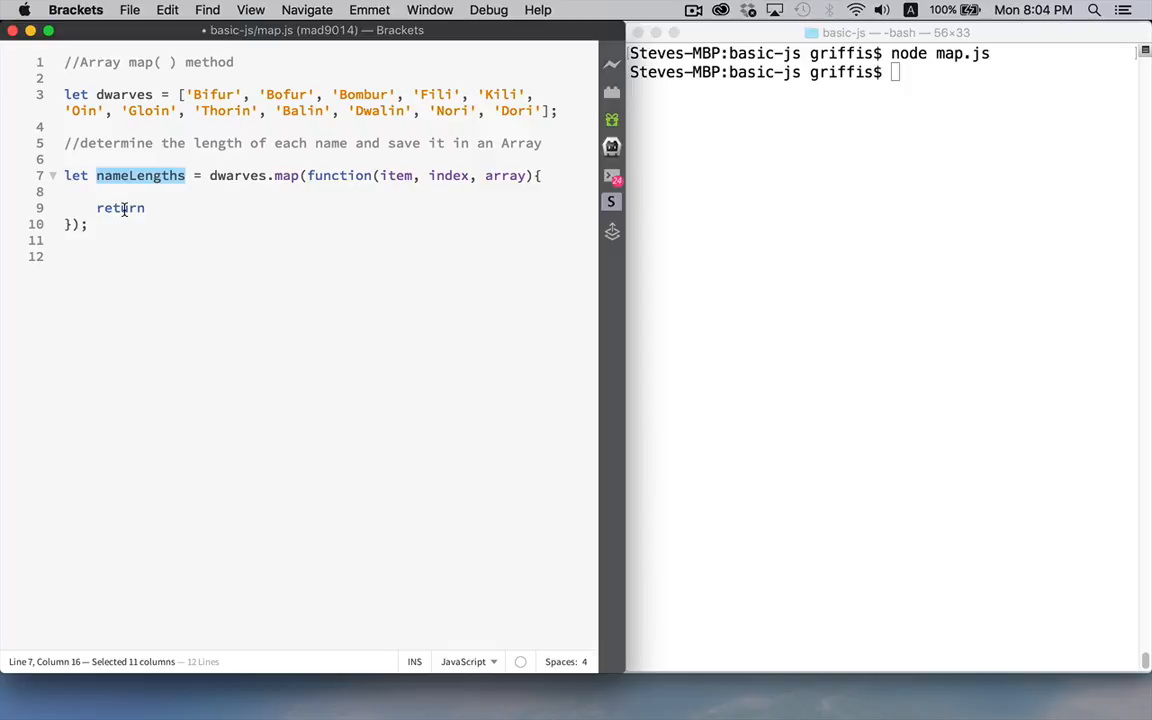
{"action": "mouse_move", "coordinate": [140, 176]}
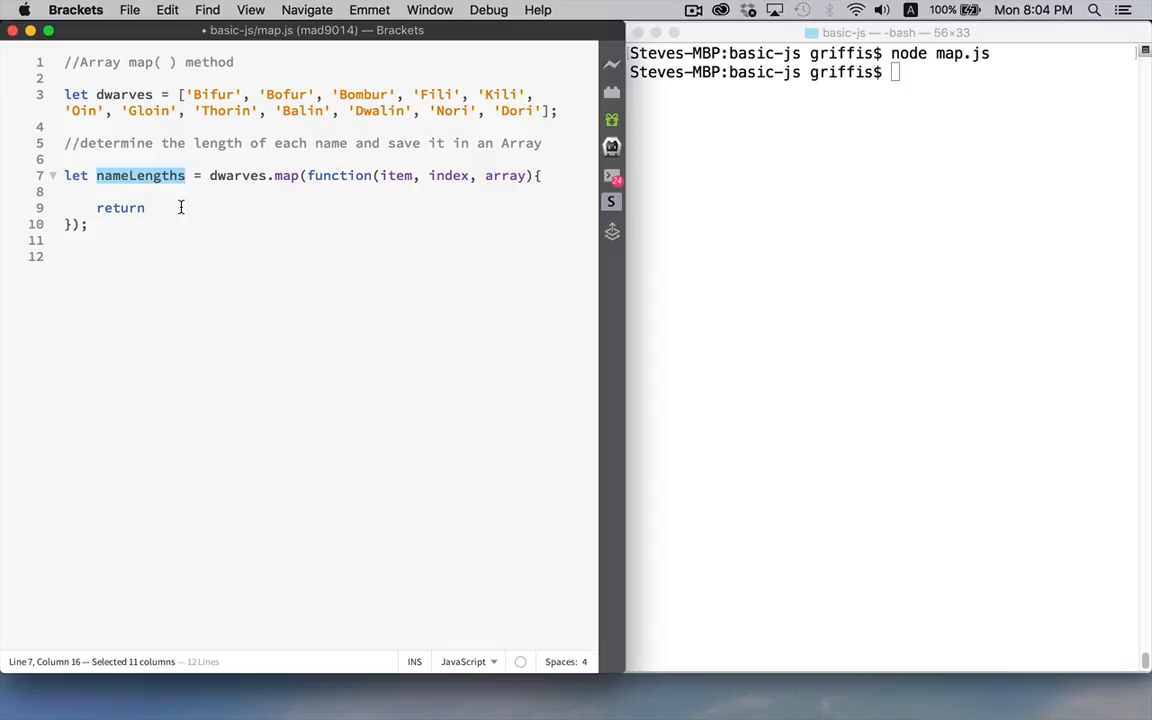
{"action": "type", "text": "12;"}
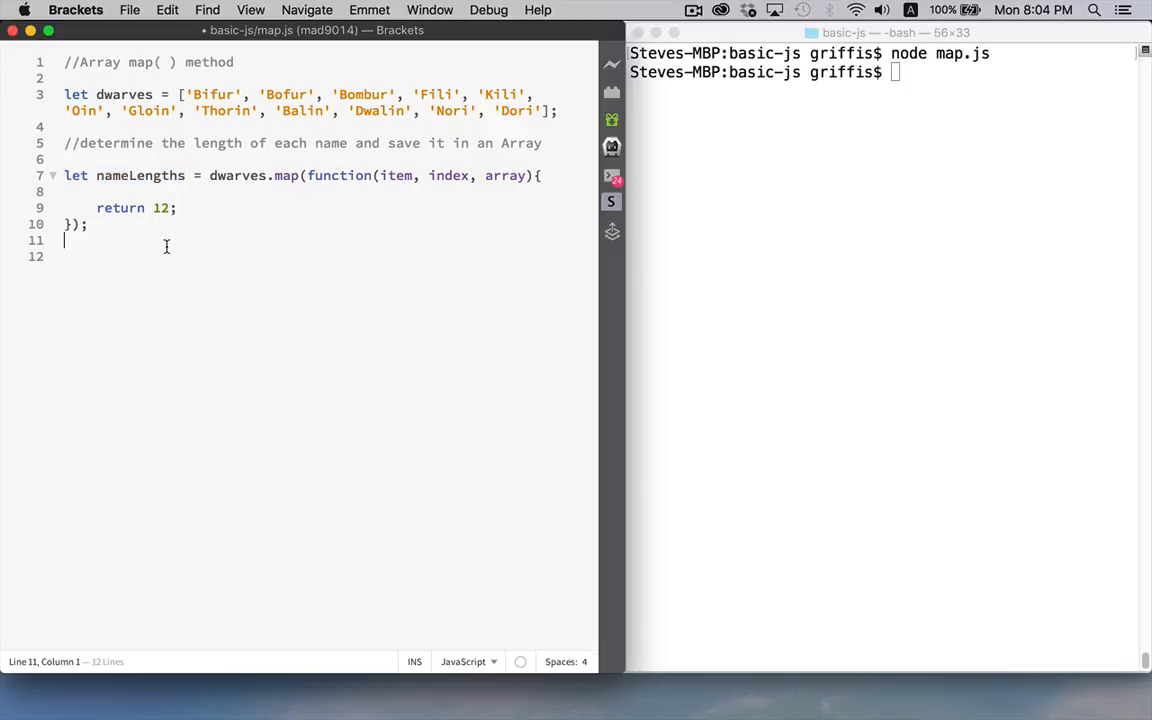
- Add 'console.log(nameLengths);' and run 'node map.js' to print the array of twelves
{"action": "type", "text": "console."}
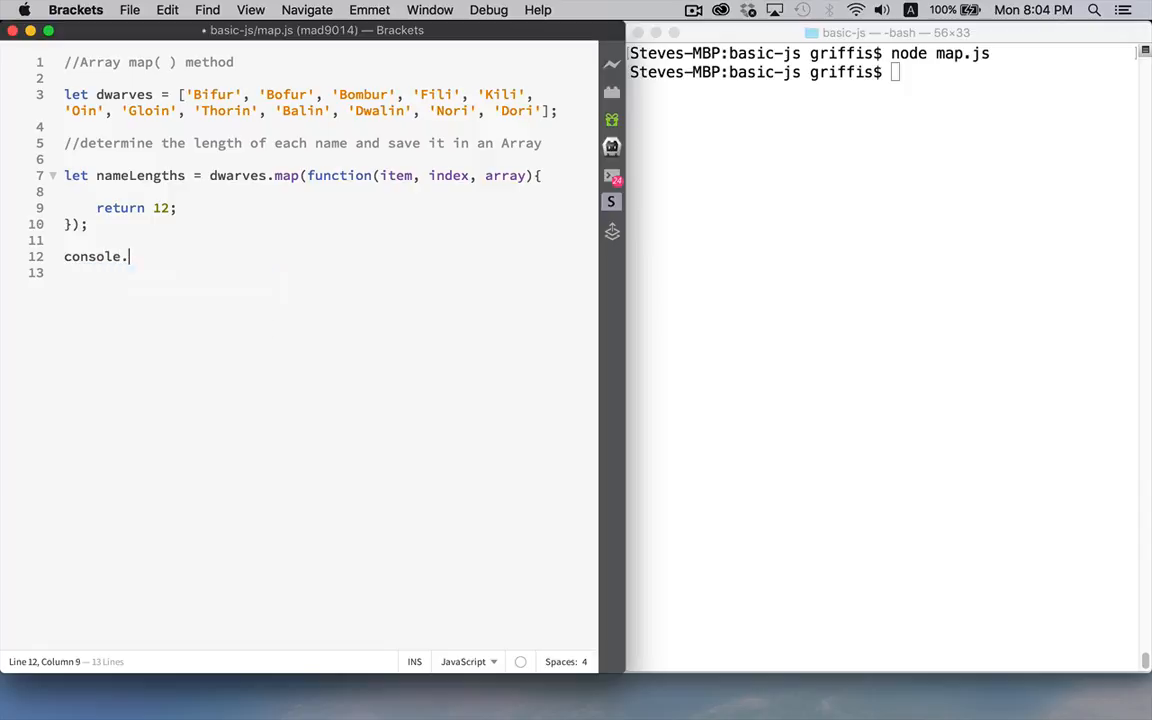
{"action": "type", "text": "log(nameLengths);"}
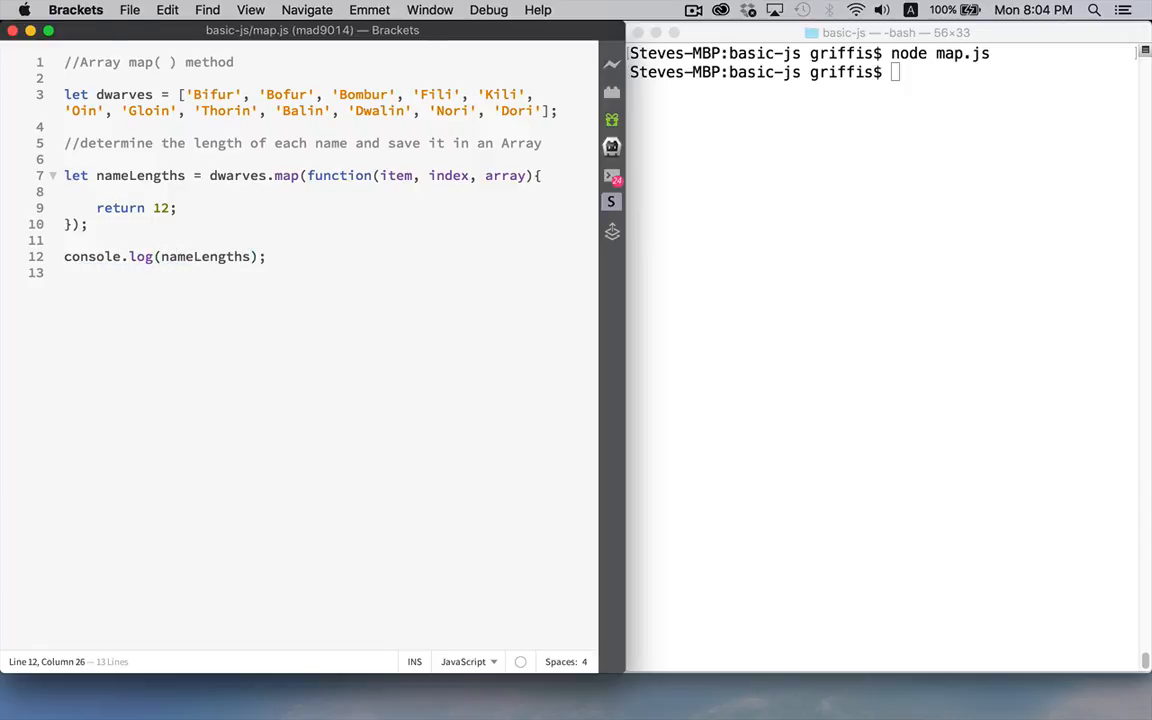
{"action": "type", "text": "node map.js"}
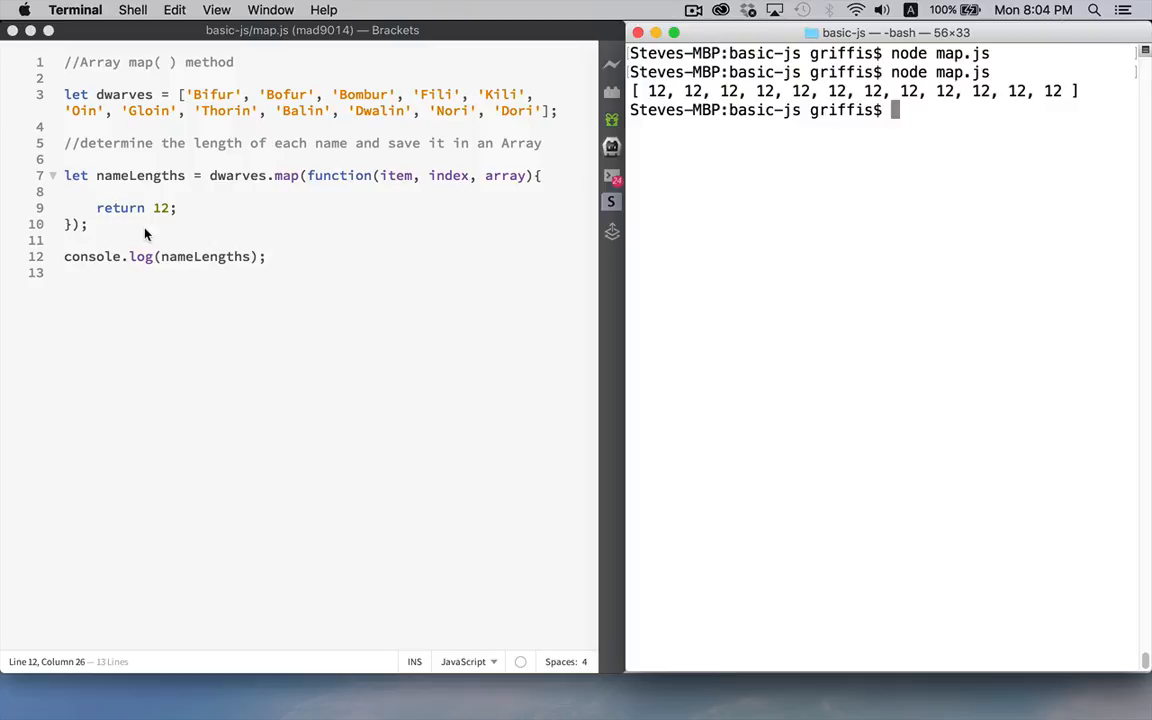
- Change the return value from 12 to index, then to item, and save so the dwarf names print
{"action": "double_click", "coordinate": [160, 208]}
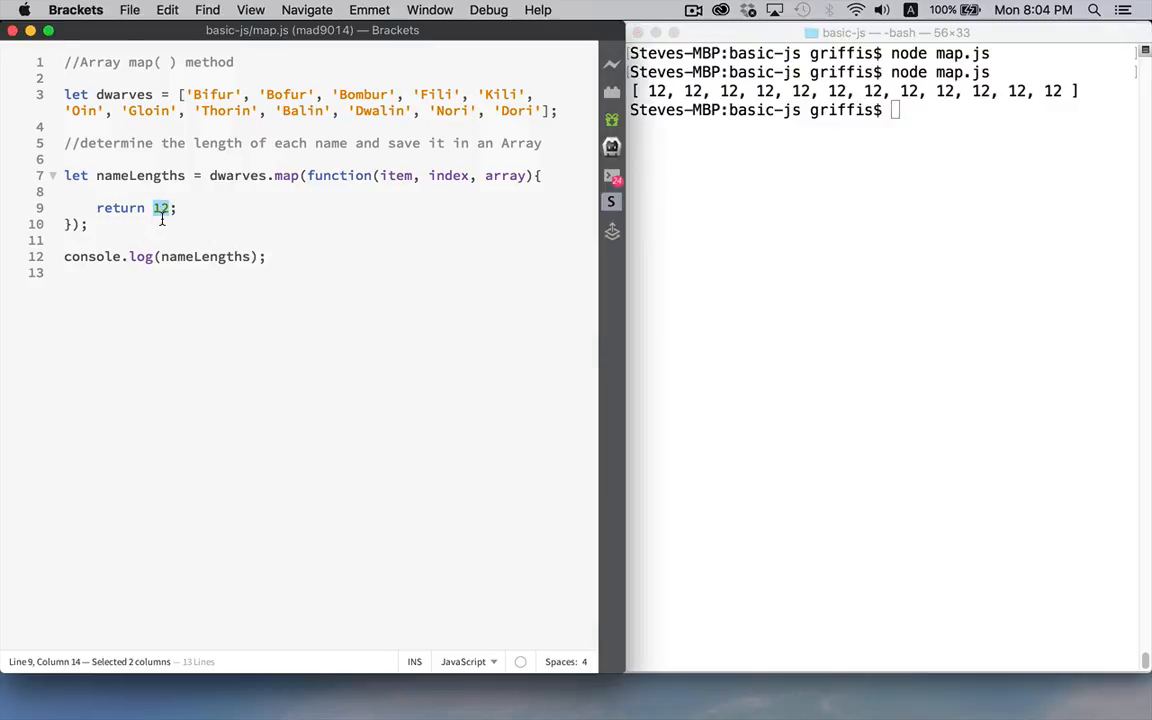
{"action": "key", "text": "Delete"}
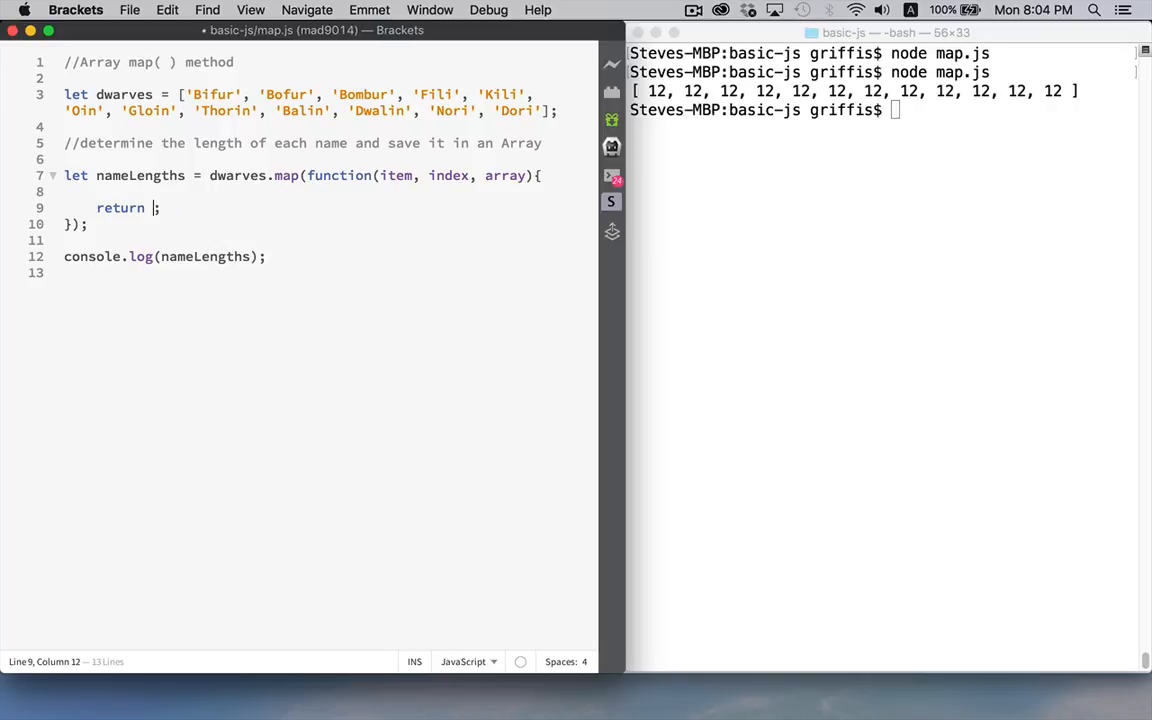
{"action": "type", "text": "index"}
{"action": "left_click", "coordinate": [882, 110]}
{"action": "type", "text": "node map.js"}
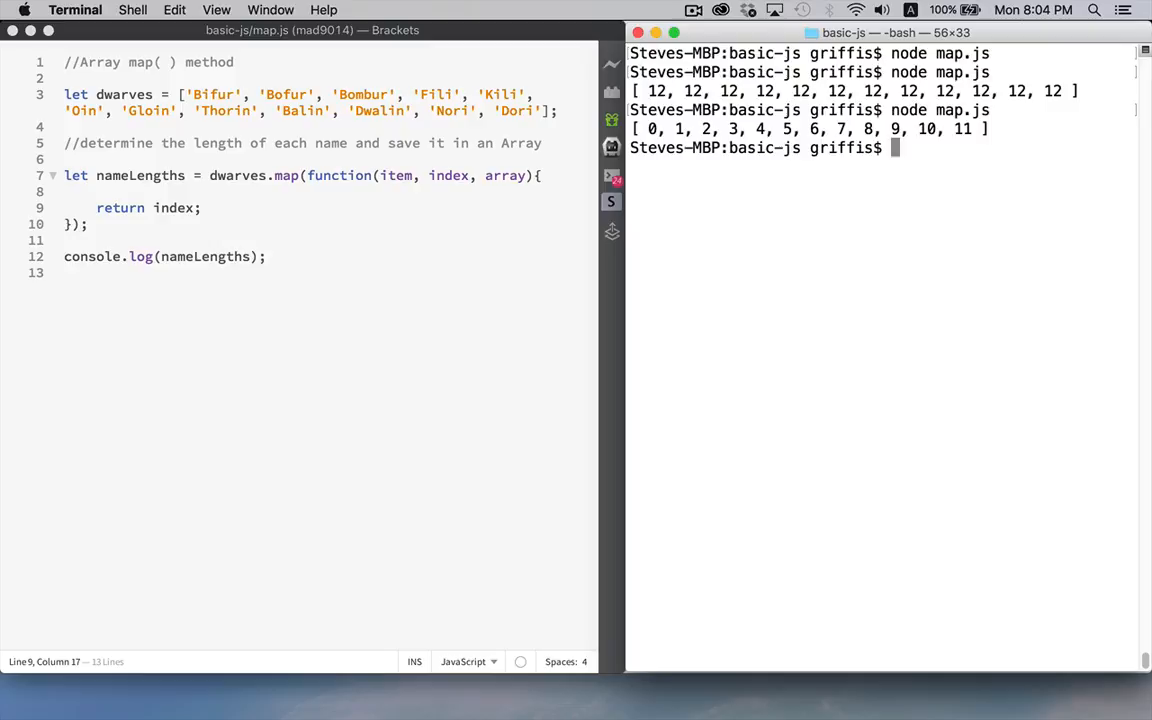
{"action": "mouse_move", "coordinate": [948, 112]}
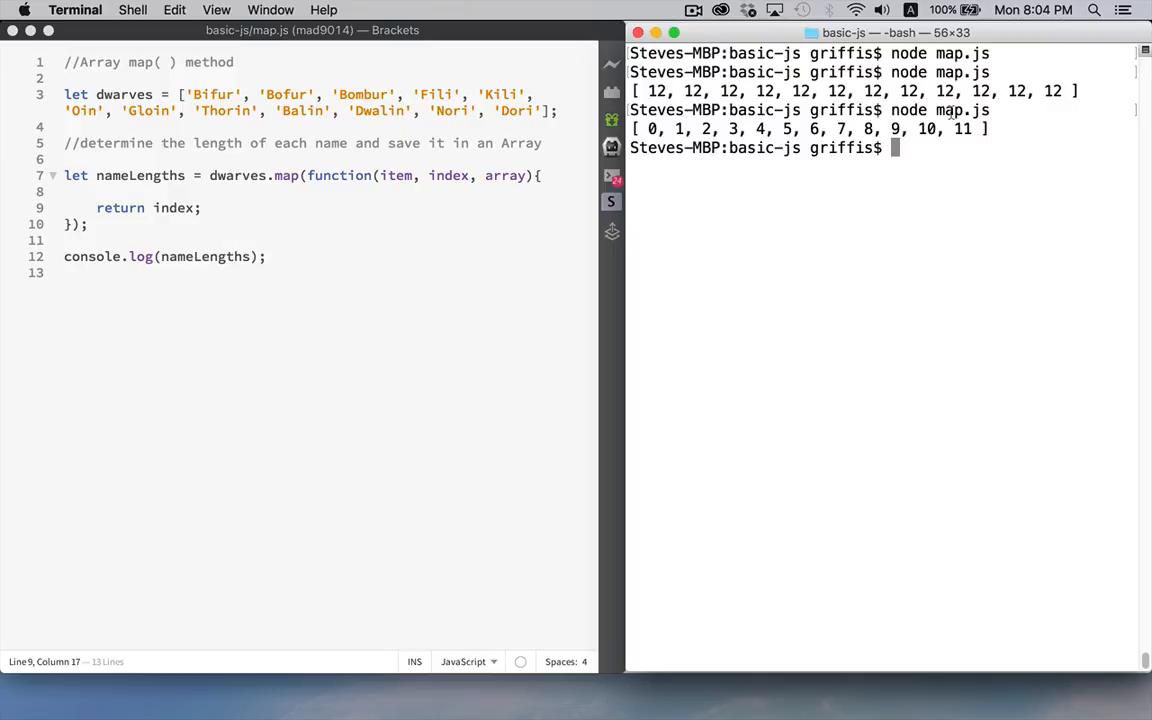
{"action": "double_click", "coordinate": [172, 208]}
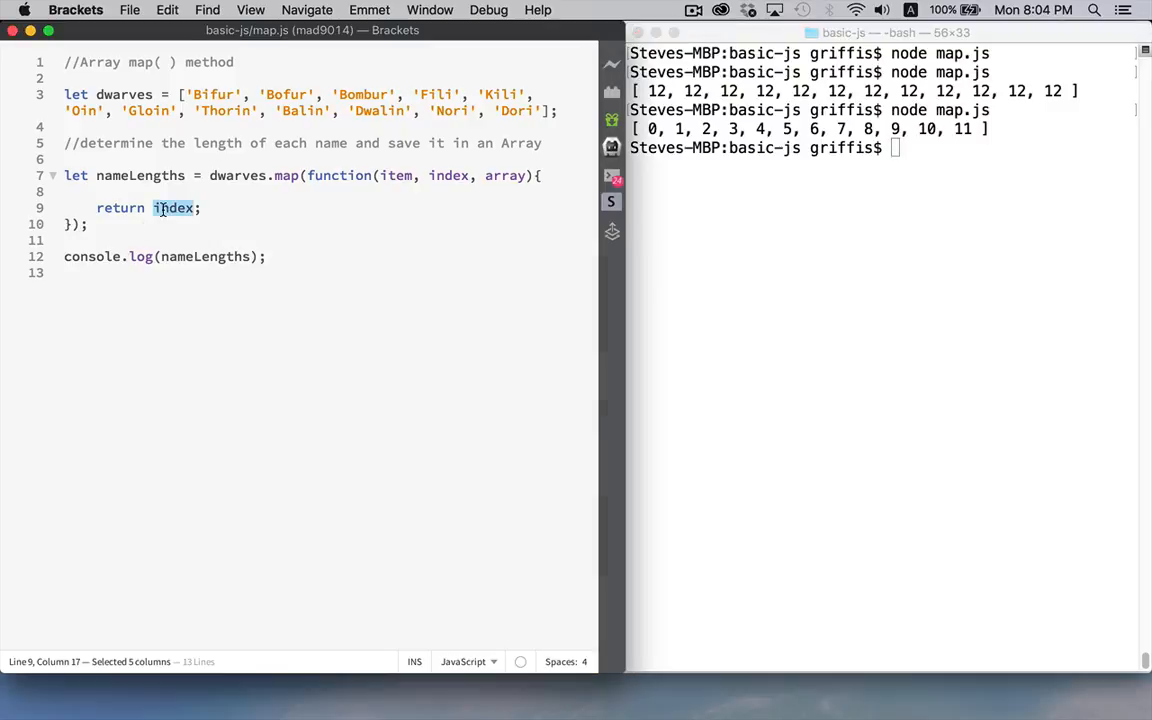
{"action": "type", "text": "item"}
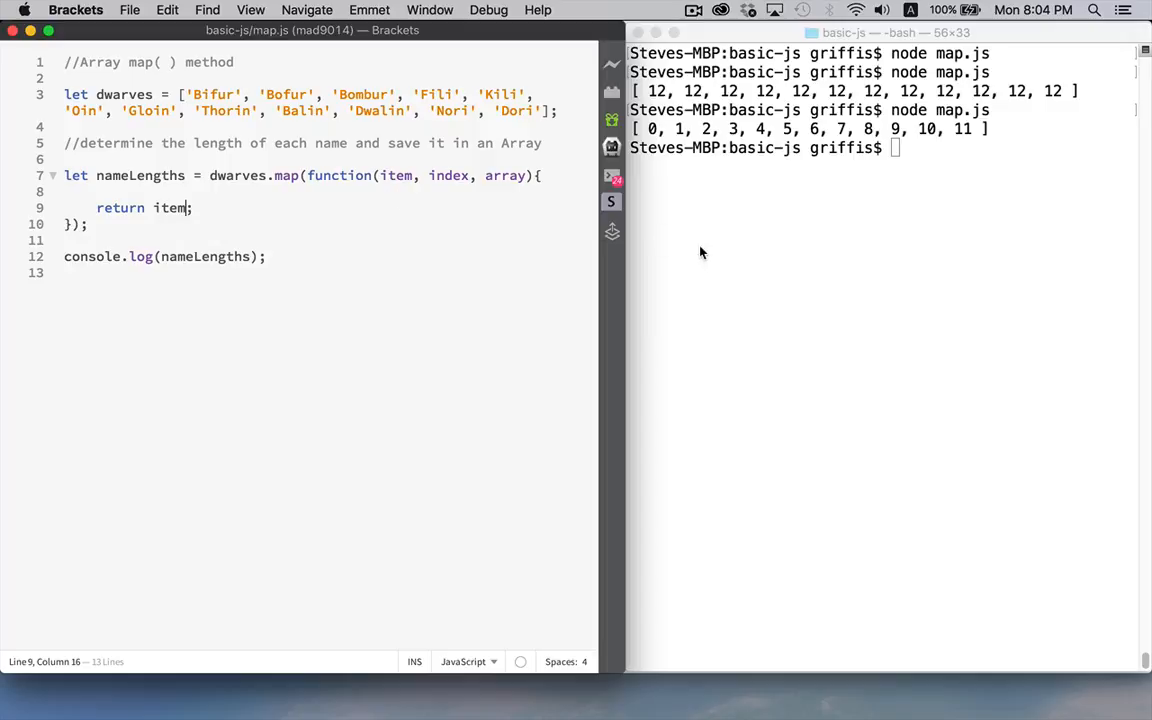
{"action": "key", "text": "enter"}
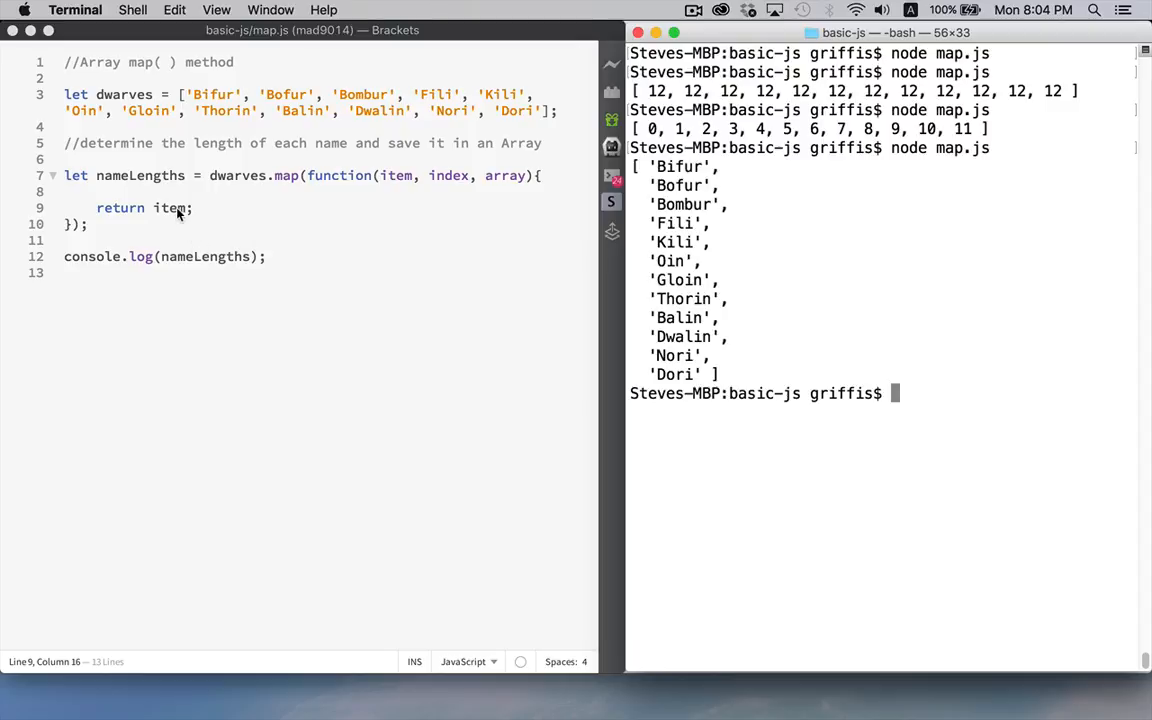
{"action": "mouse_move", "coordinate": [70, 192]}
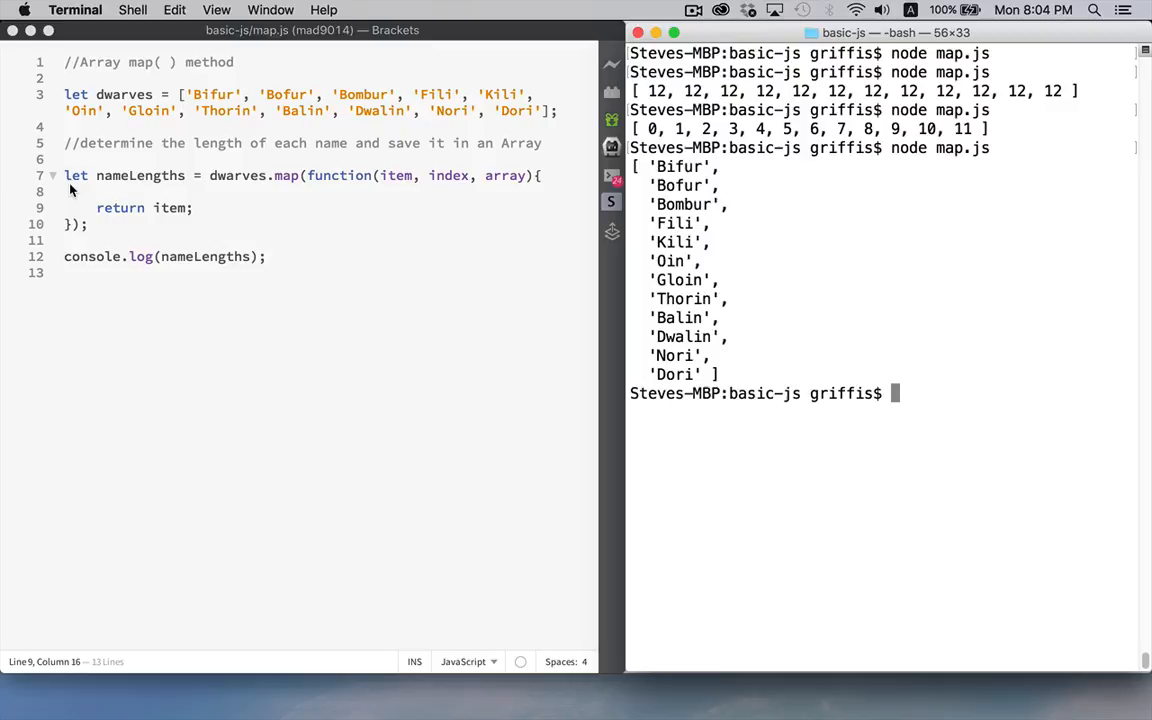
{"action": "mouse_move", "coordinate": [136, 172]}
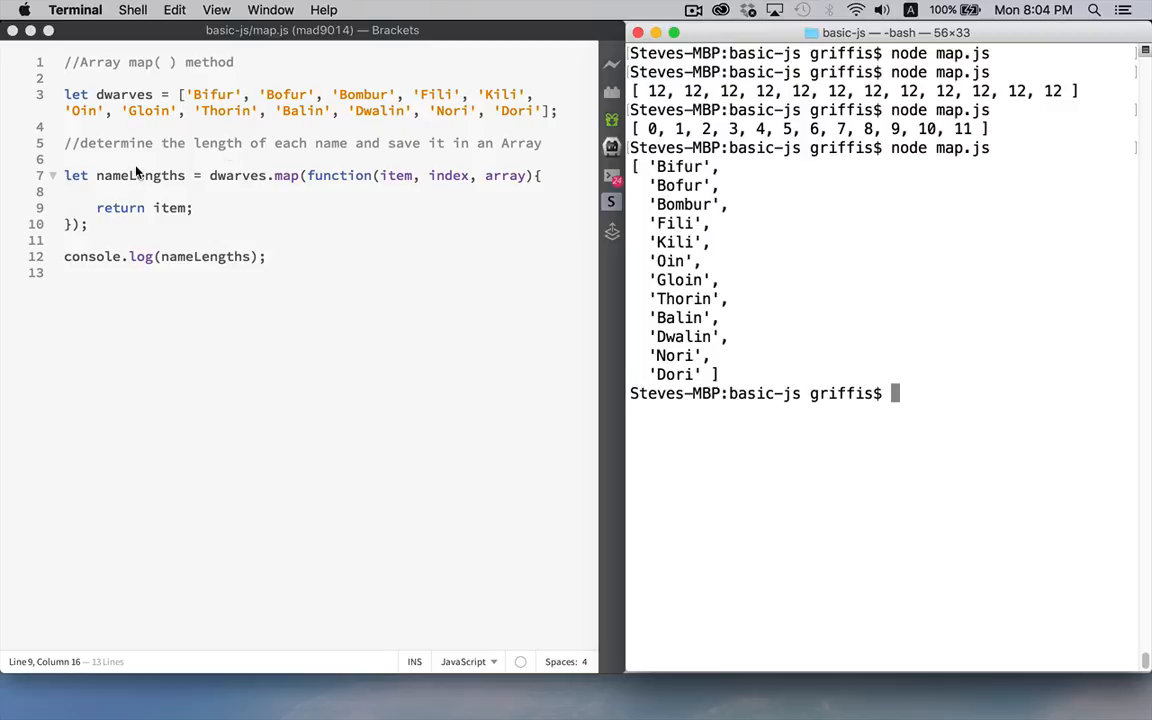
{"action": "mouse_move", "coordinate": [156, 158]}
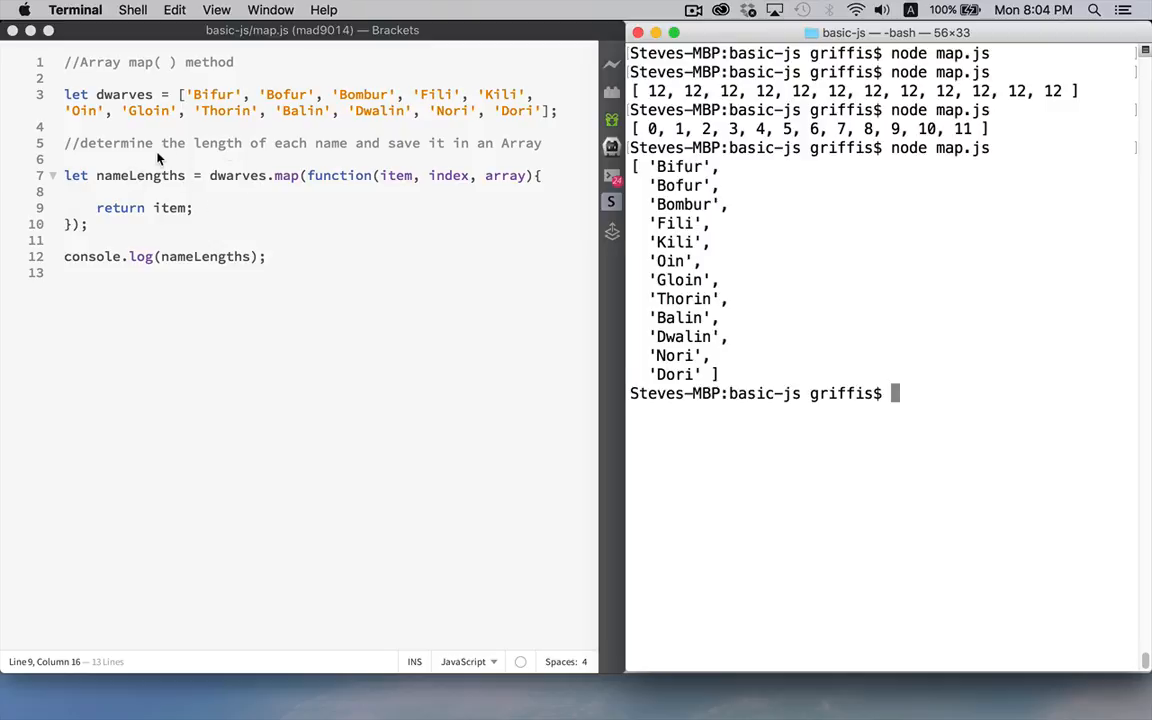
{"action": "mouse_move", "coordinate": [436, 110]}
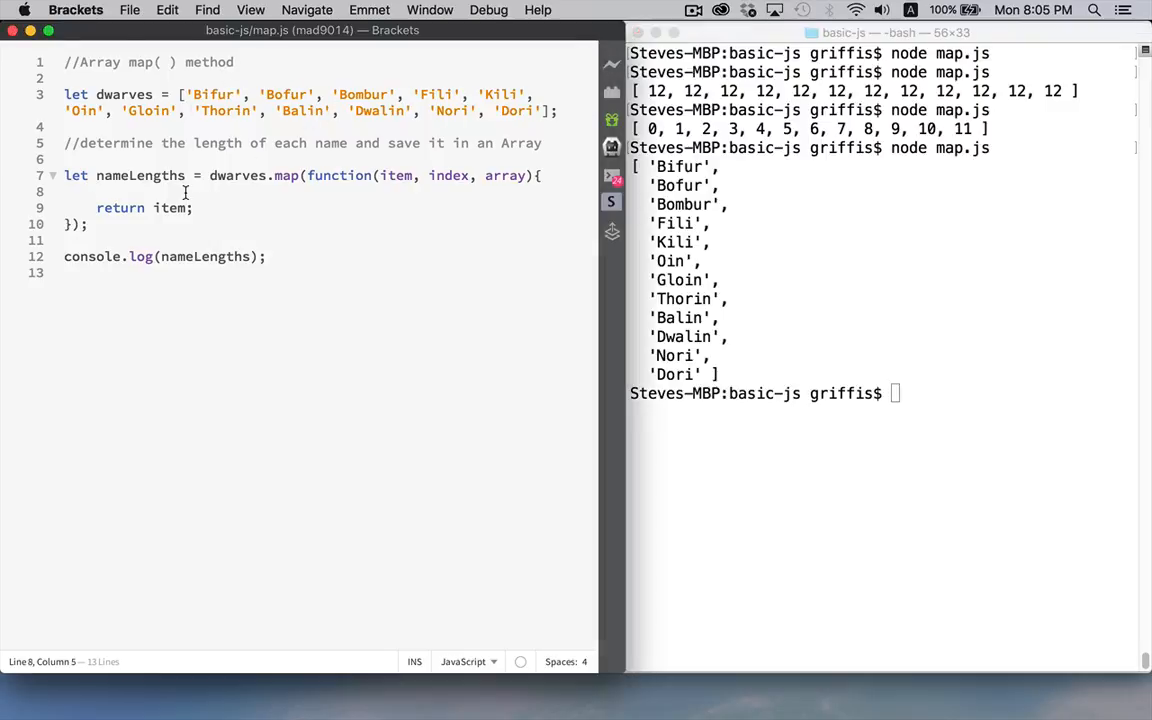
- Add 'let len = item.length;' and return len so the run prints each name's length
{"action": "type", "text": "let len"}
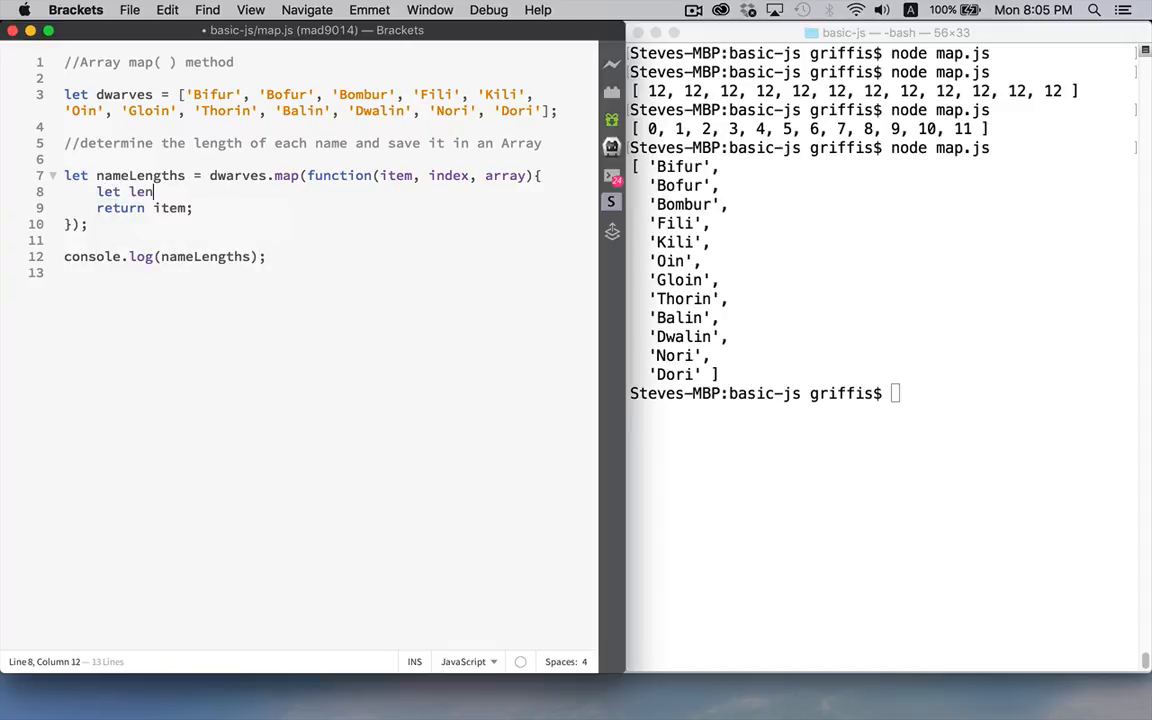
{"action": "type", "text": "="}
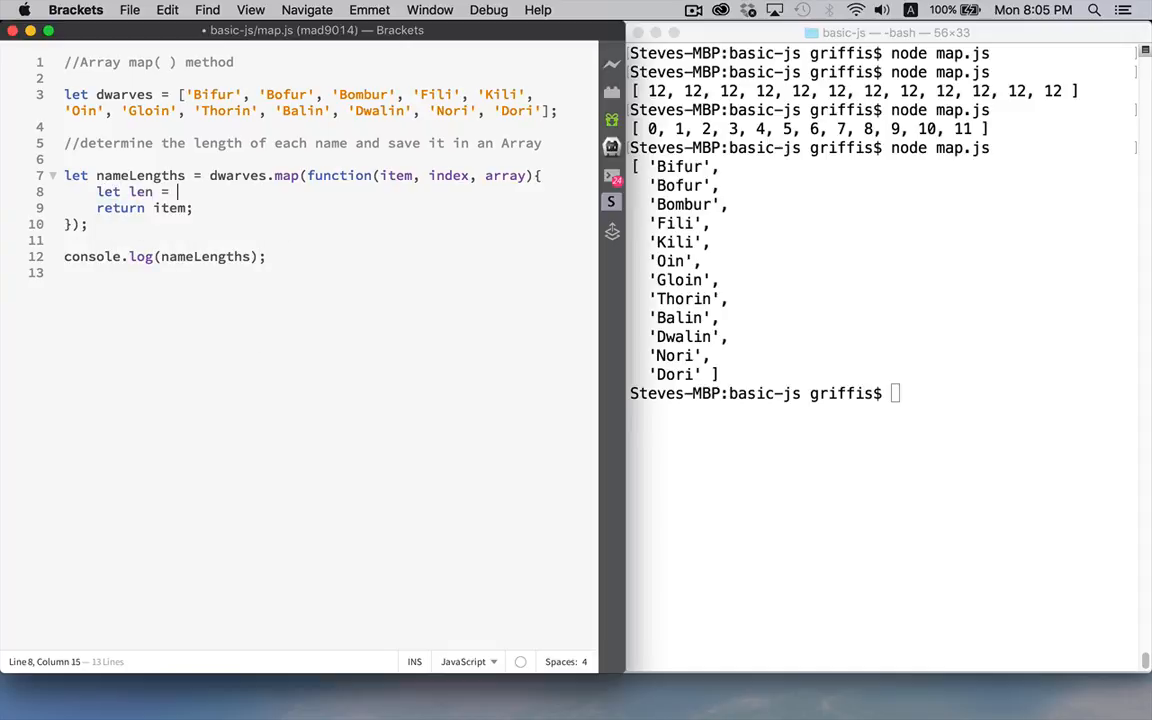
{"action": "type", "text": "item.length;"}
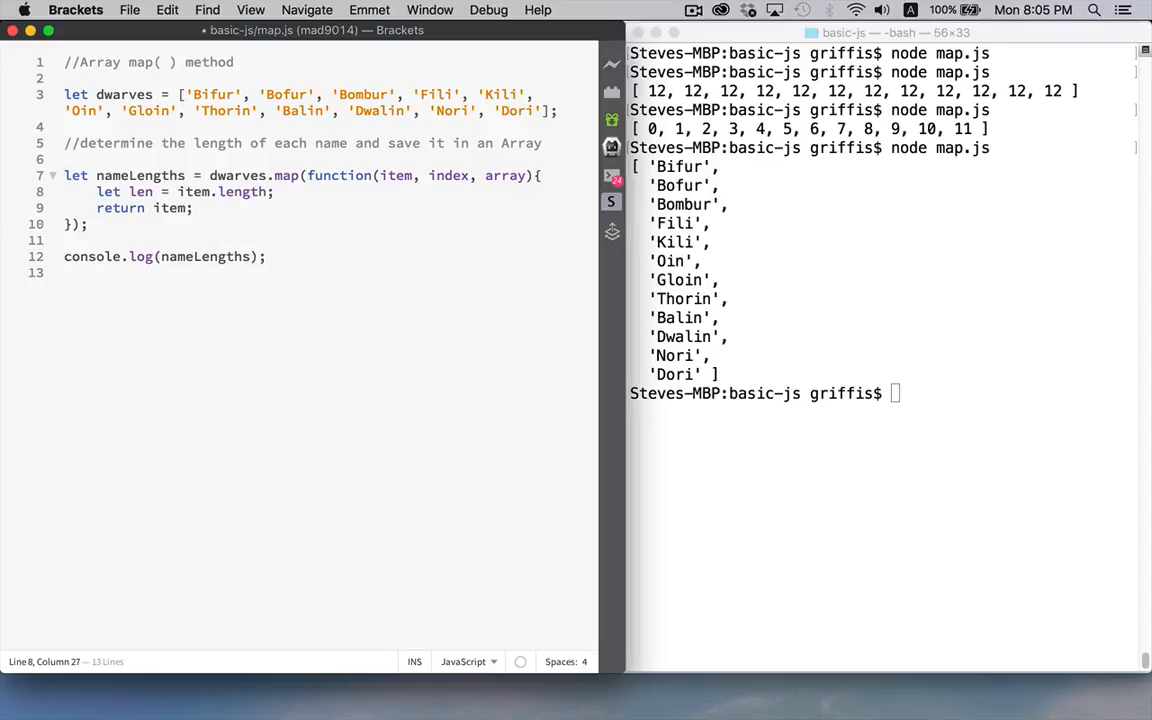
{"action": "double_click", "coordinate": [242, 192]}
{"action": "type", "text": "l"}
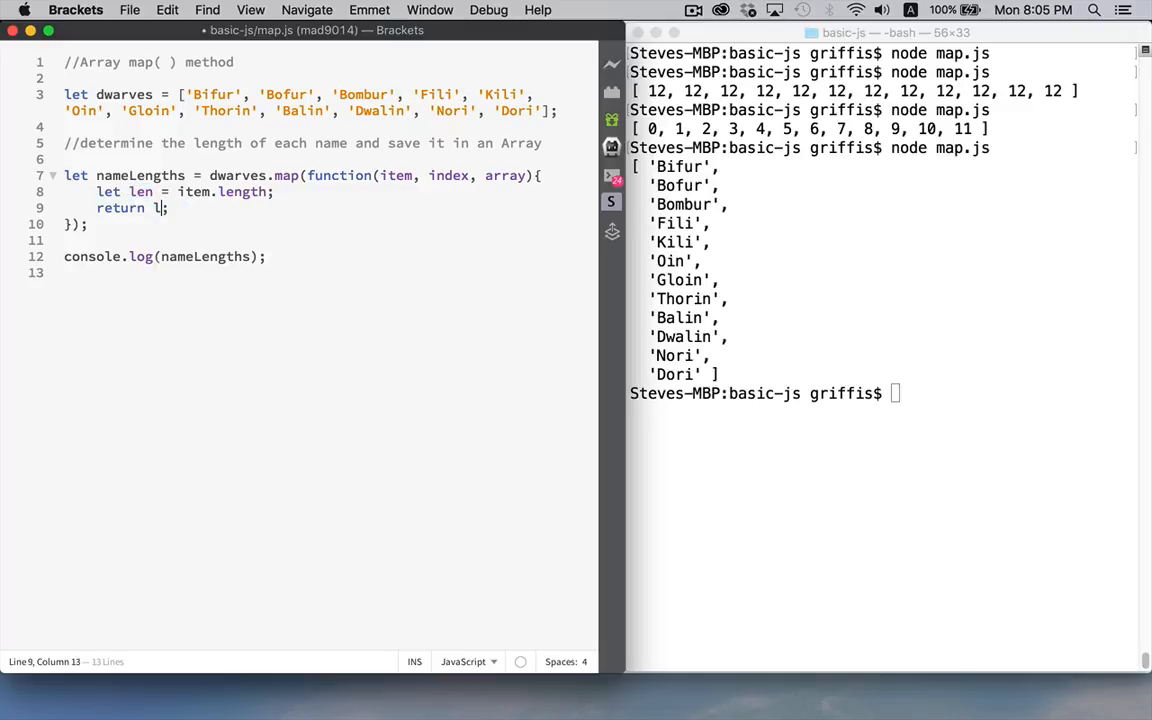
{"action": "type", "text": "en"}
{"action": "left_click", "coordinate": [882, 392]}
{"action": "type", "text": "node map.js"}
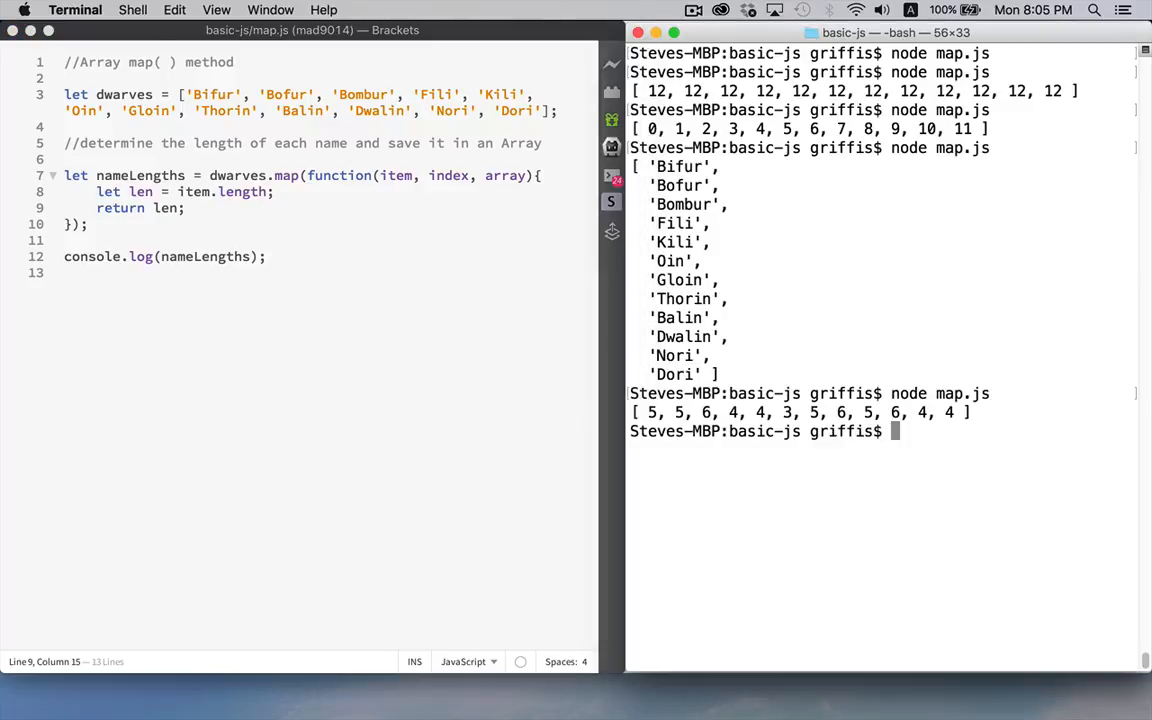
{"action": "mouse_move", "coordinate": [744, 388]}
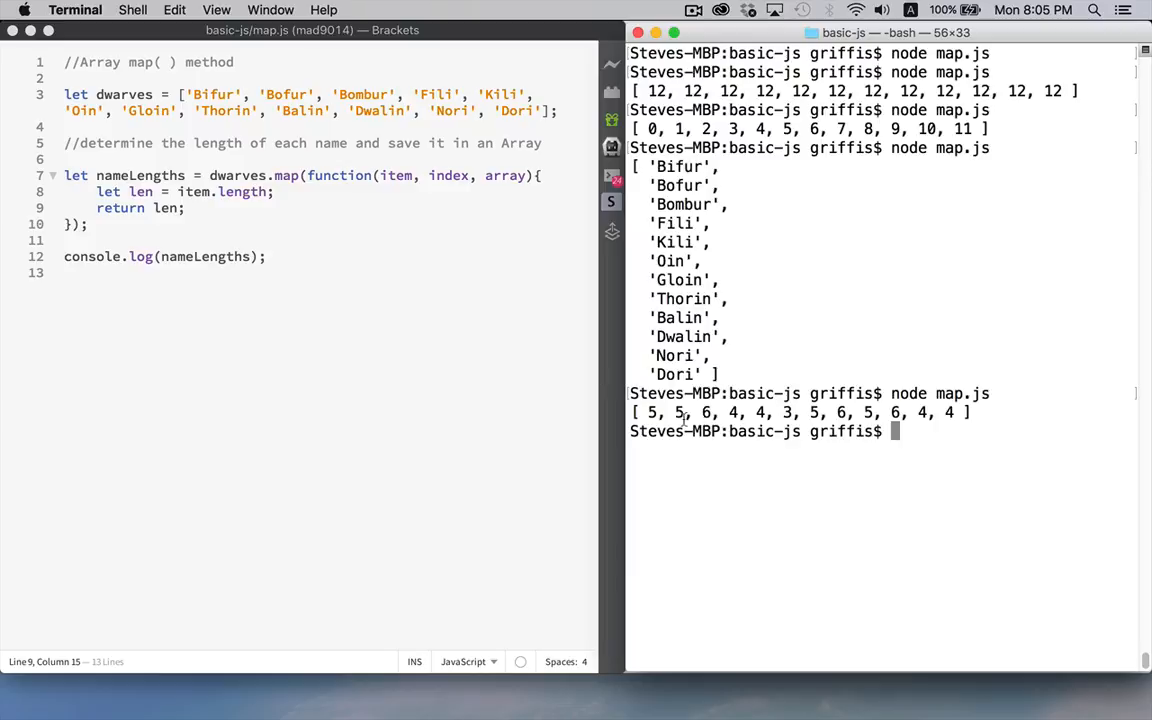
{"action": "double_click", "coordinate": [204, 256]}
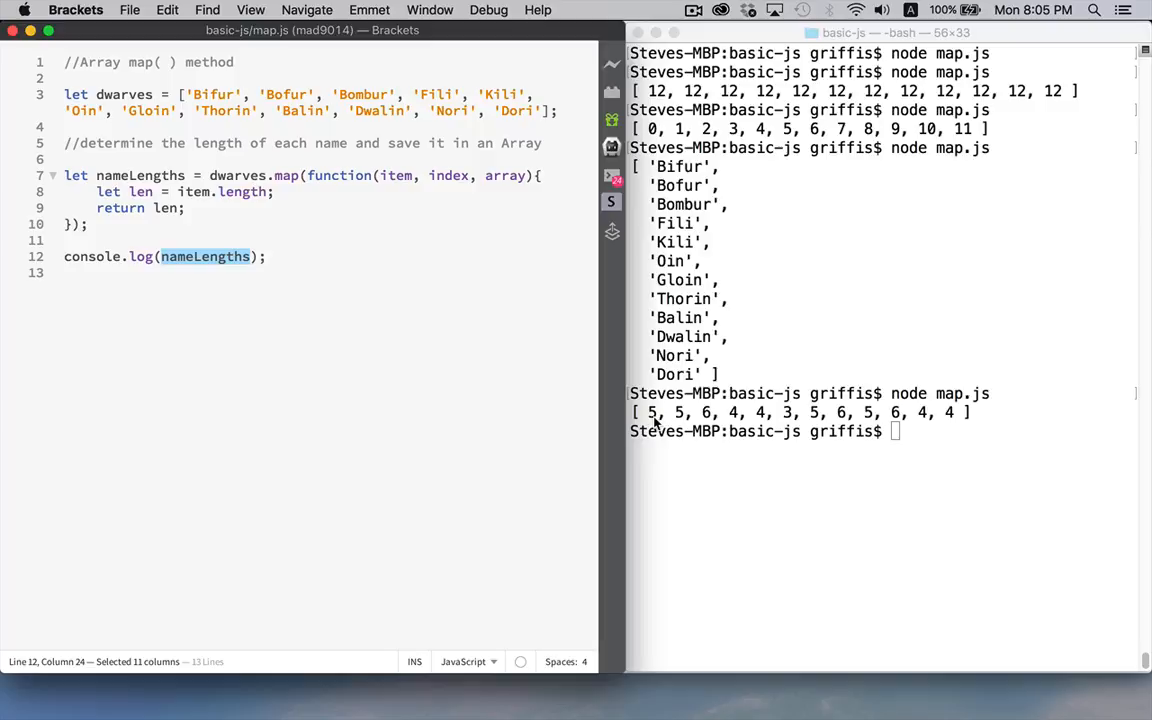
{"action": "mouse_move", "coordinate": [688, 424]}
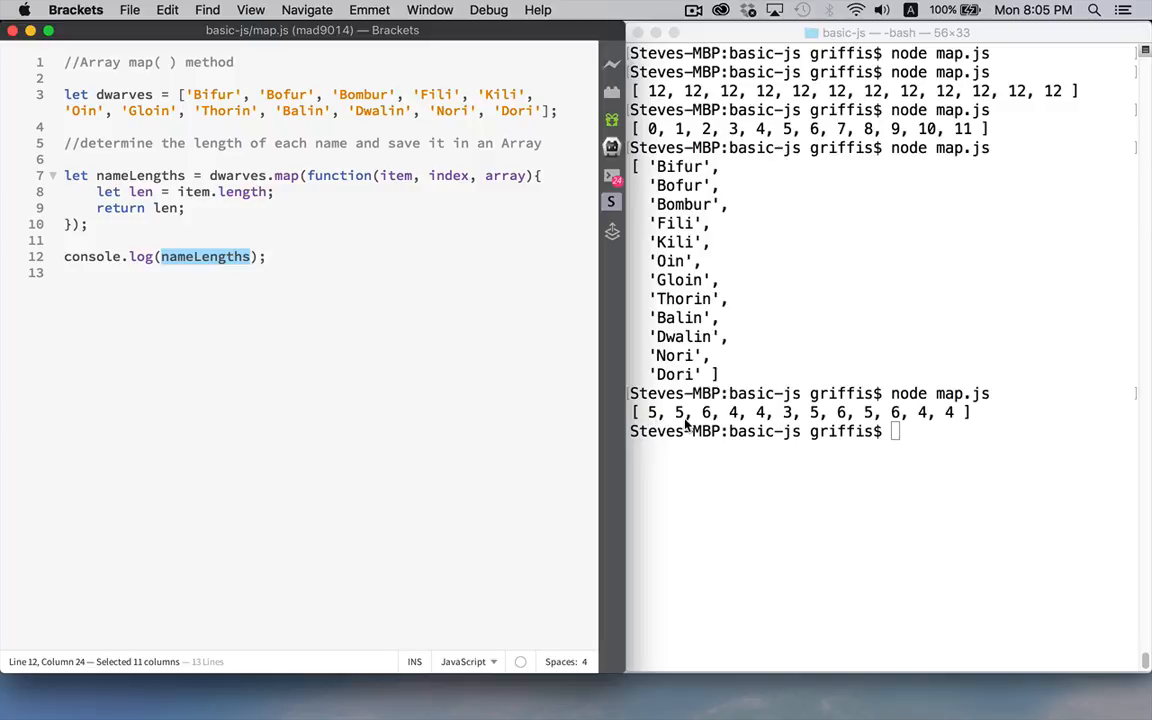
{"action": "mouse_move", "coordinate": [740, 420]}
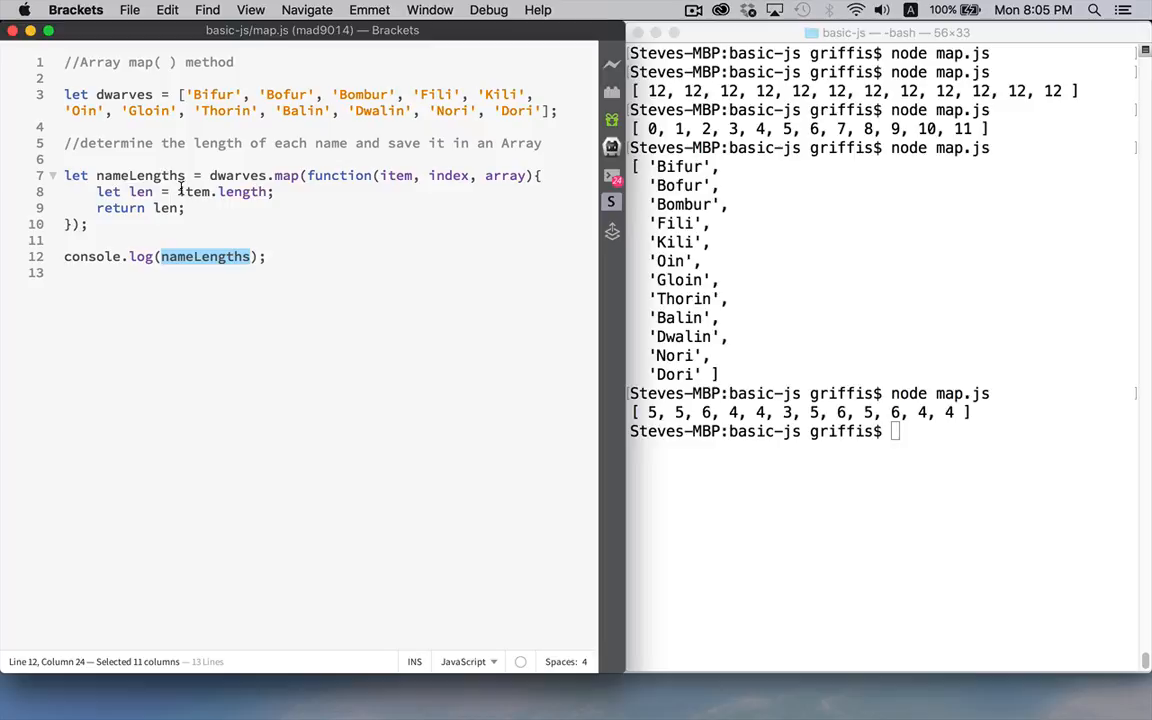
- Return item.length directly and remove the leftover 'let len' line, keeping the same output
{"action": "double_click", "coordinate": [222, 192]}
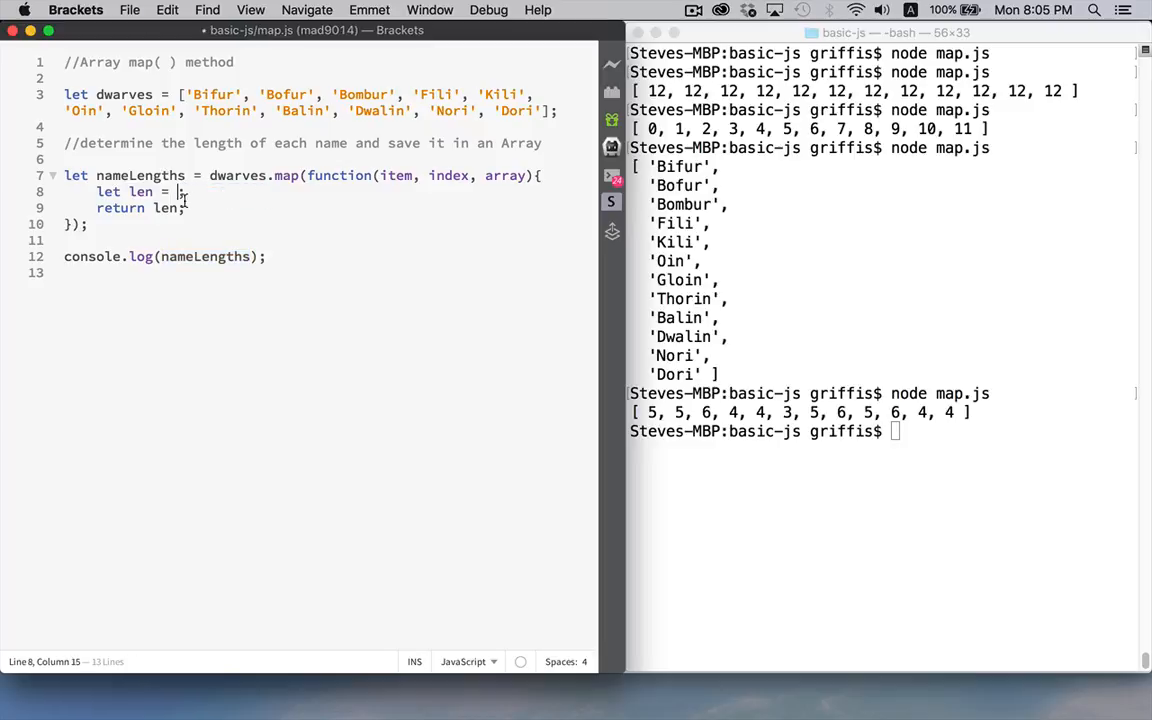
{"action": "type", "text": "item.length"}
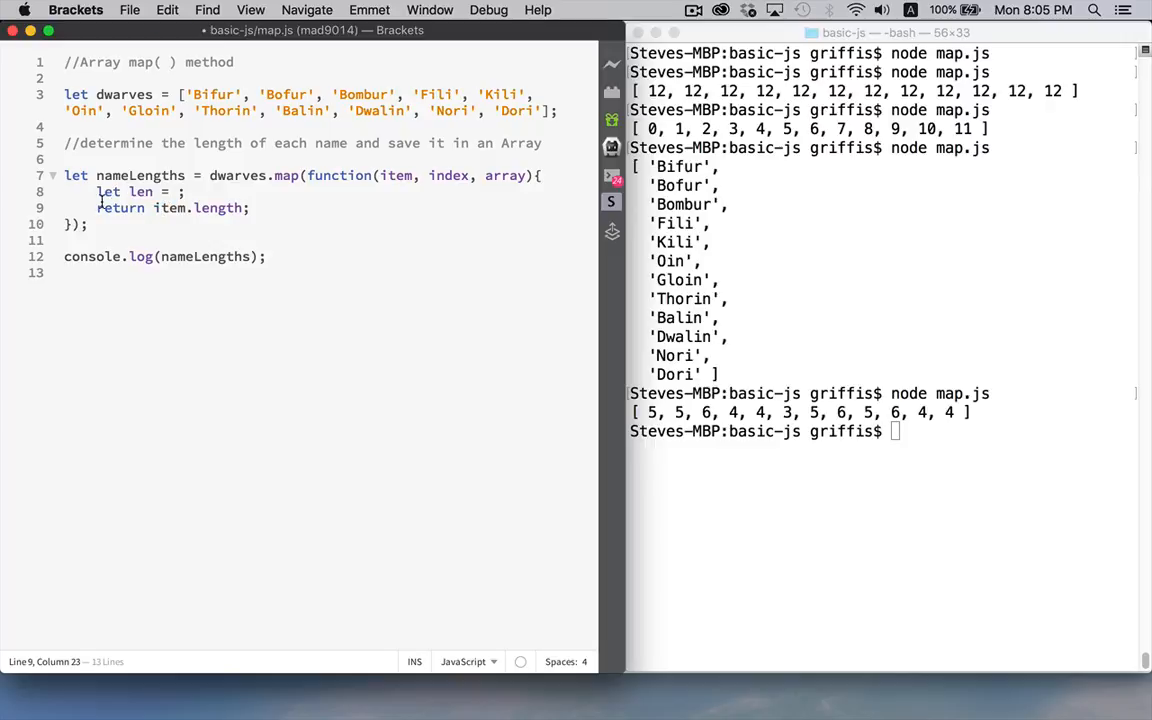
{"action": "left_click_drag", "start_coordinate": [96, 192], "coordinate": [184, 192]}
{"action": "type", "text": "node map.js"}
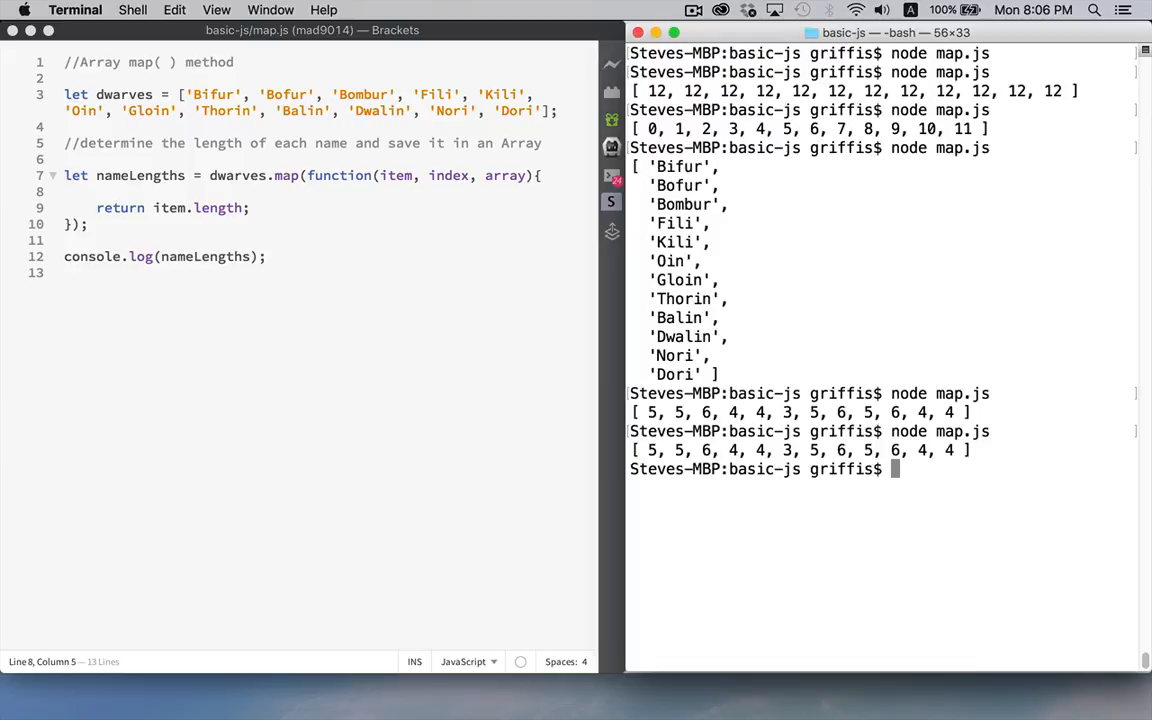
{"action": "mouse_move", "coordinate": [340, 260]}
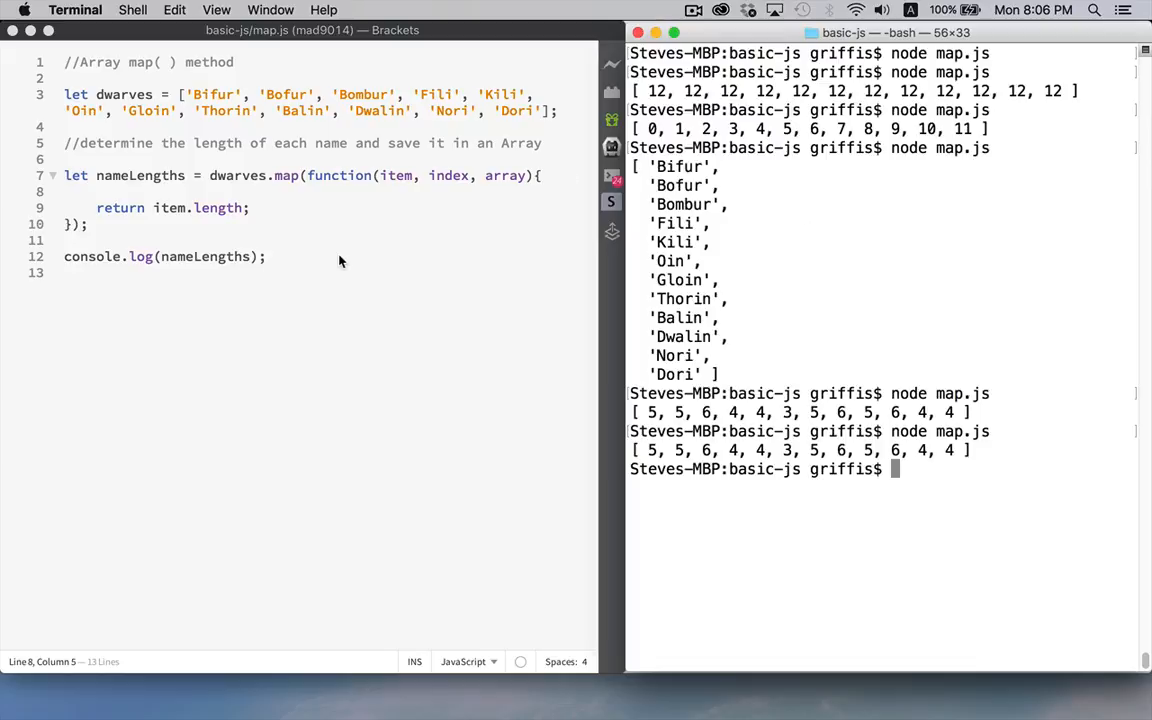
{"action": "mouse_move", "coordinate": [184, 190]}
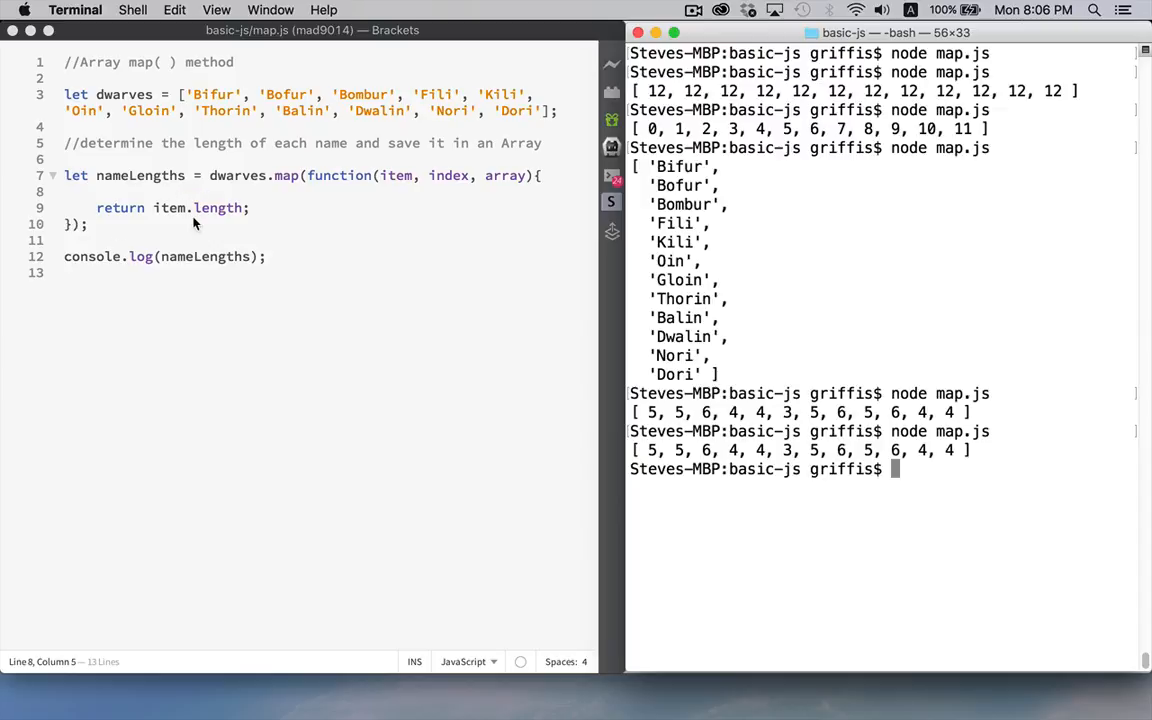
{"action": "mouse_move", "coordinate": [270, 208]}
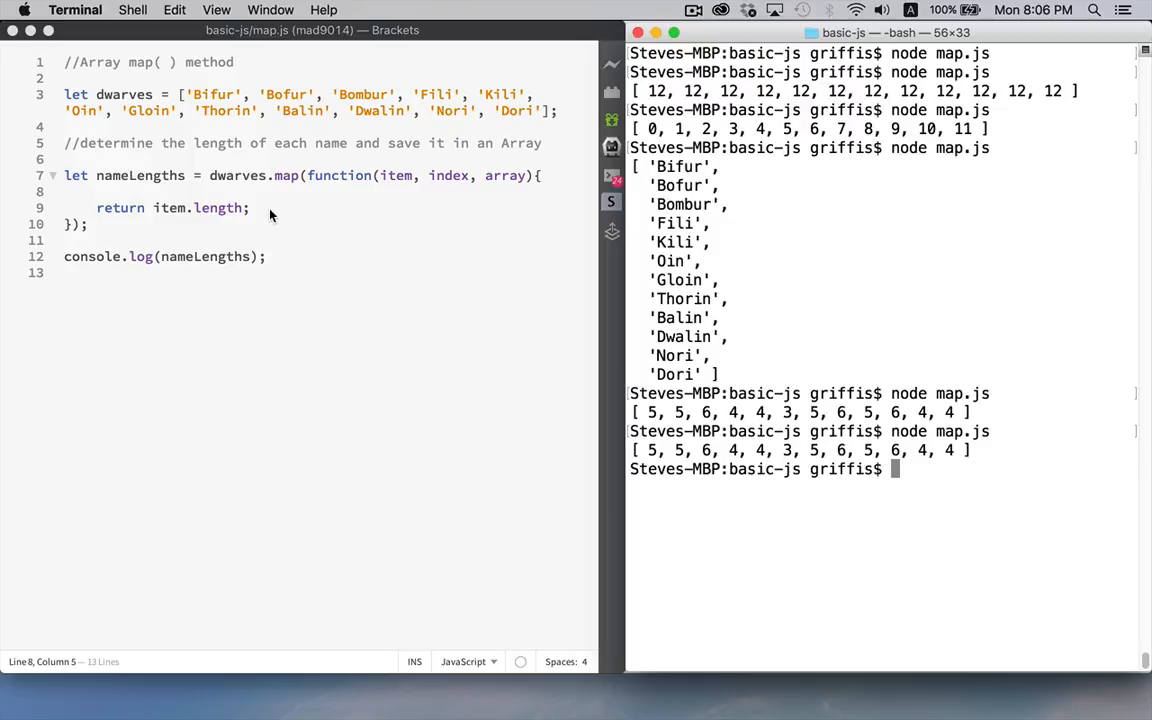
{"action": "double_click", "coordinate": [140, 176]}
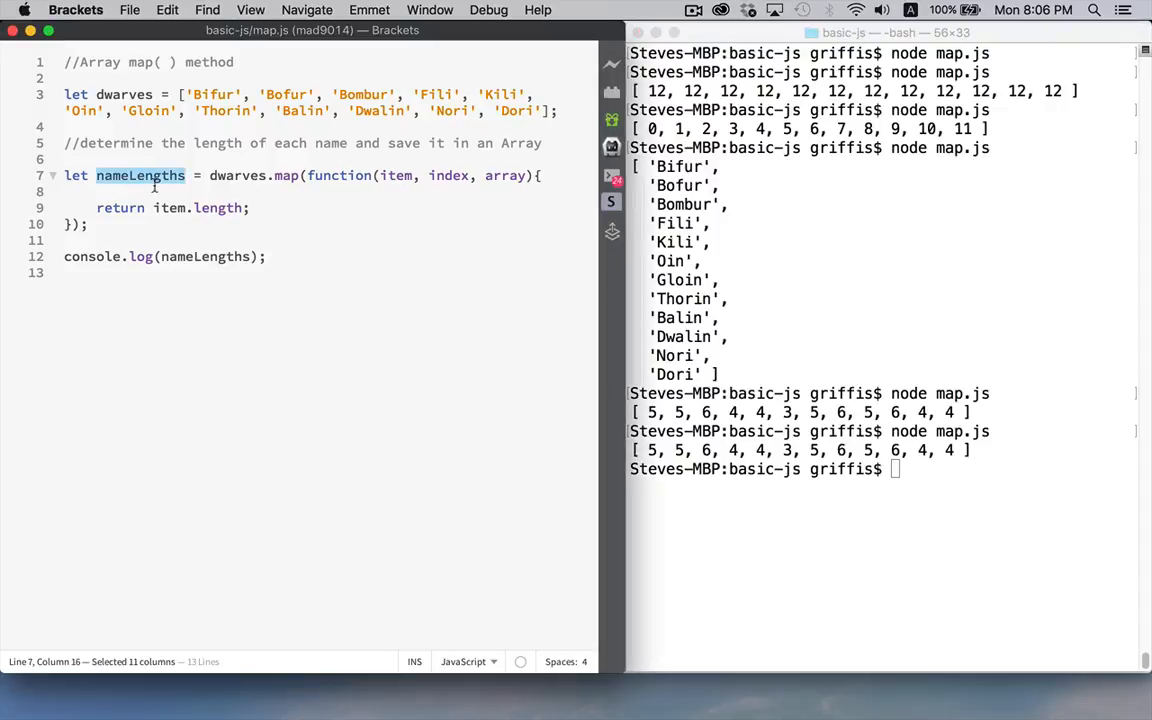
{"action": "mouse_move", "coordinate": [280, 206]}
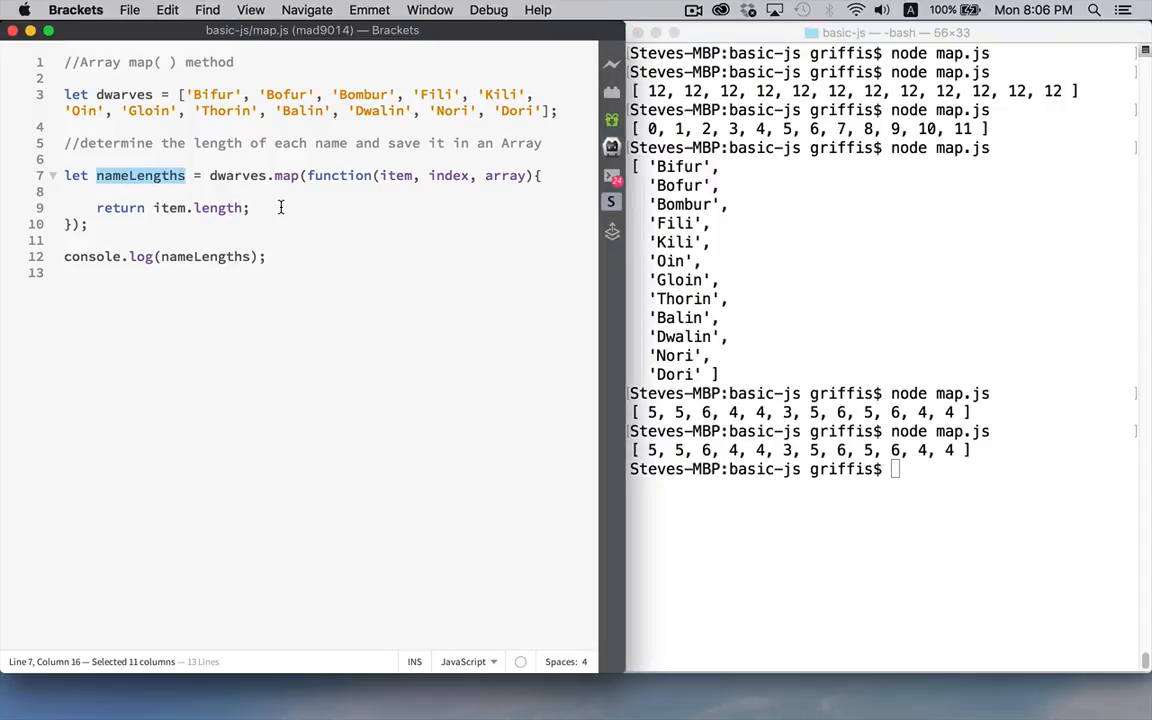